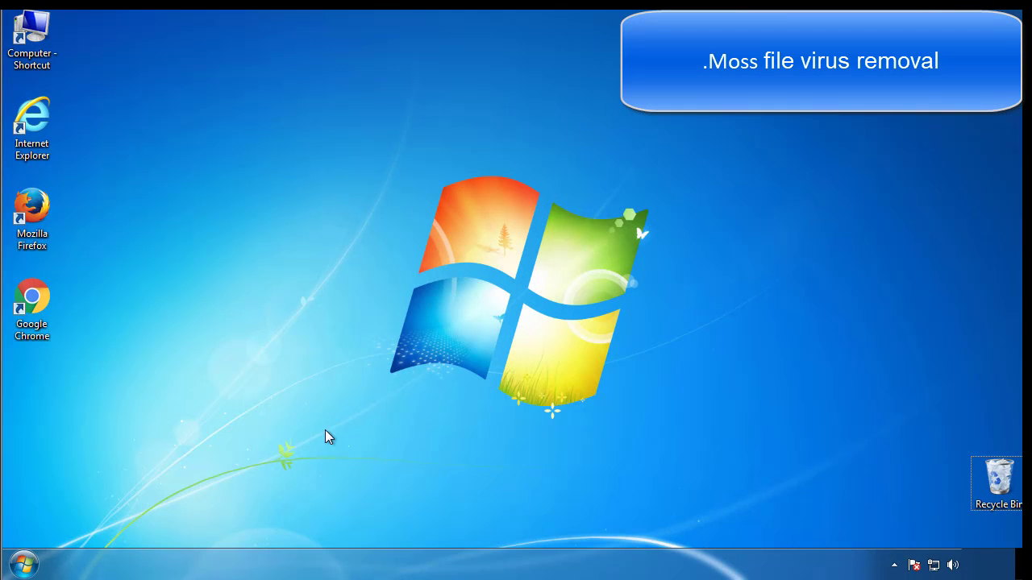
# Enable Safe boot with the Minimal option in System Configuration (msconfig) and apply it
pyautogui.click(16, 564)
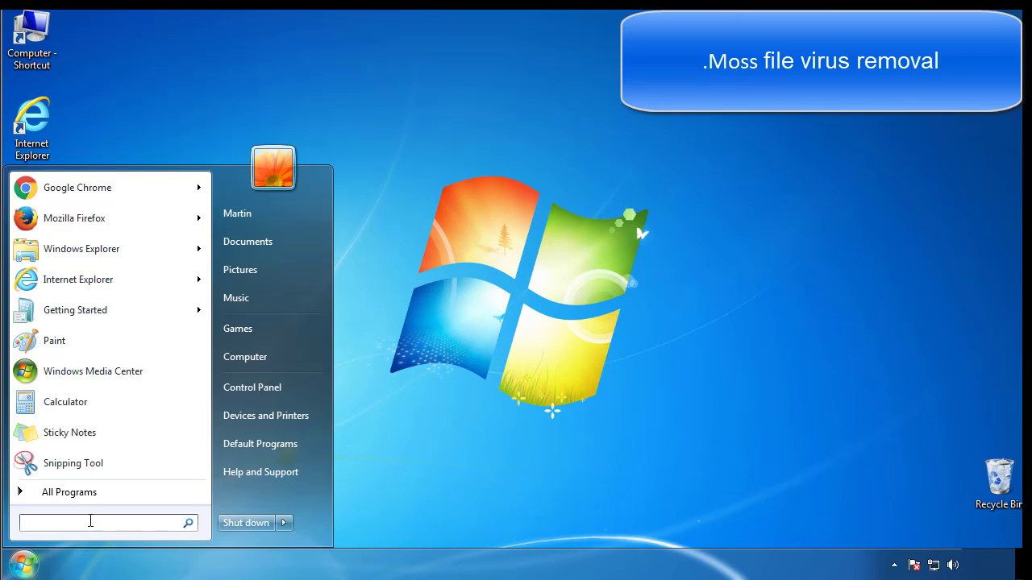
pyautogui.write('mscon')
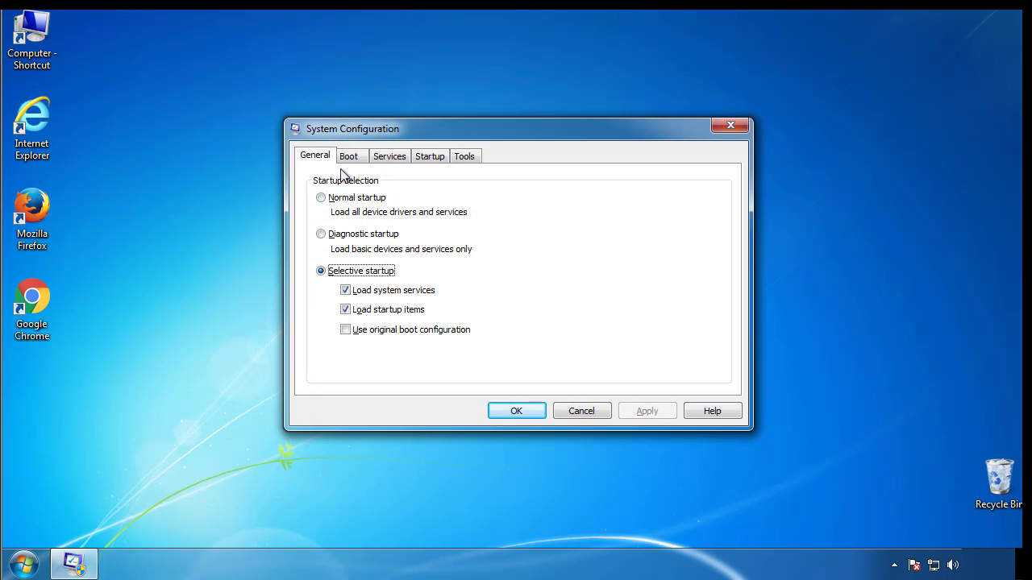
pyautogui.click(348, 154)
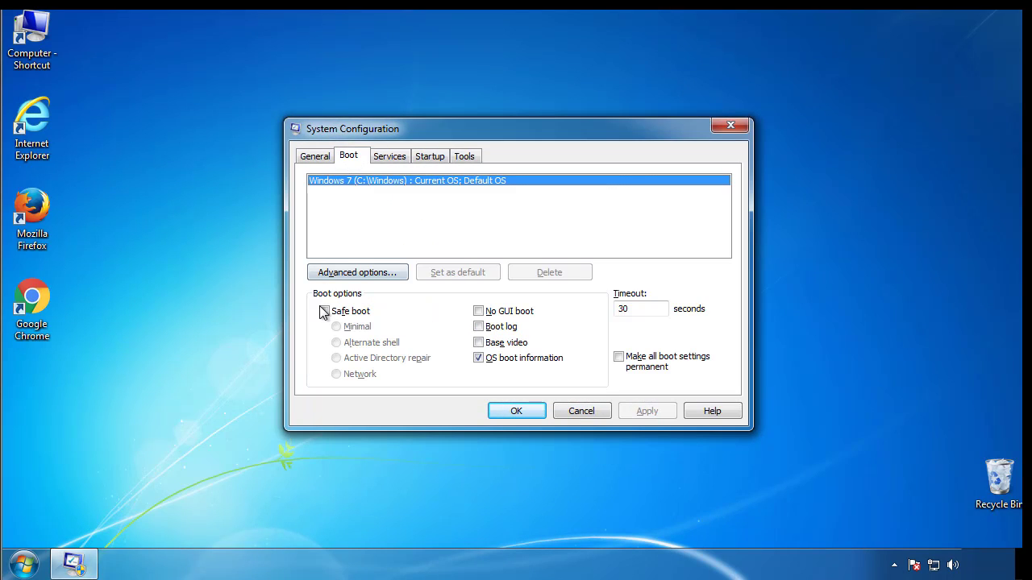
pyautogui.click(324, 311)
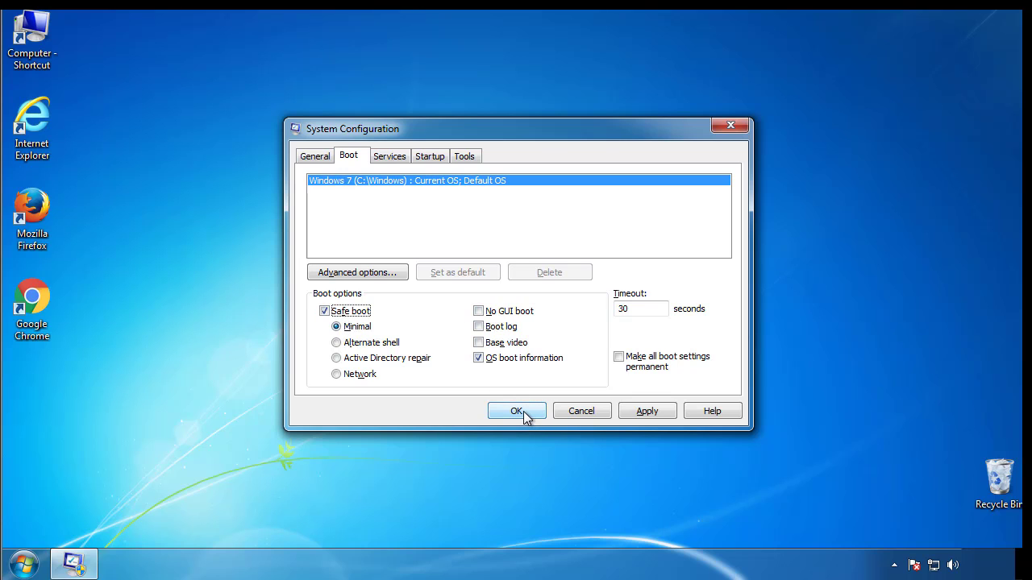
pyautogui.click(516, 412)
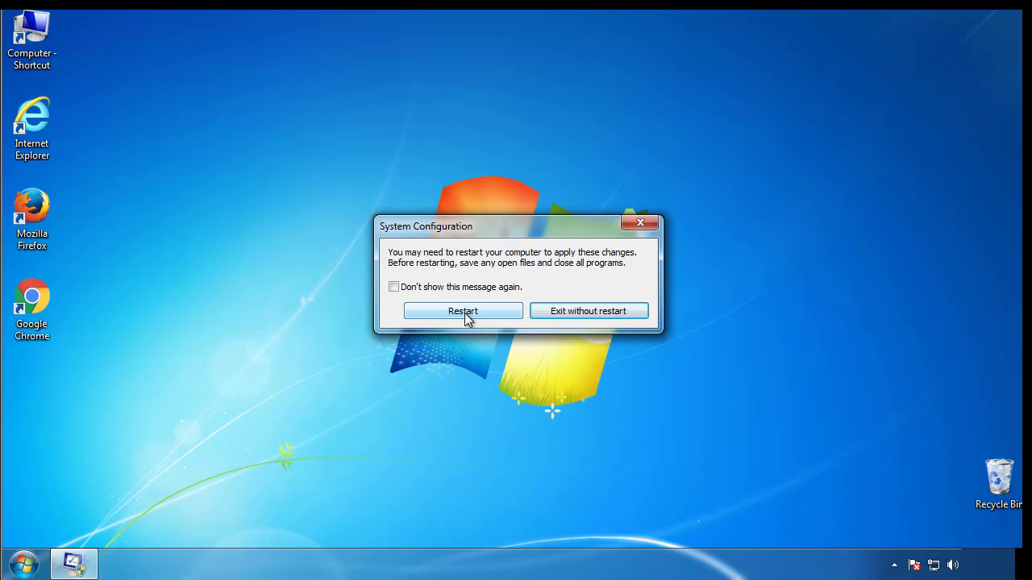
# Restart into Safe Mode, review the Folder Options View settings in Control Panel, then close it
pyautogui.click(463, 312)
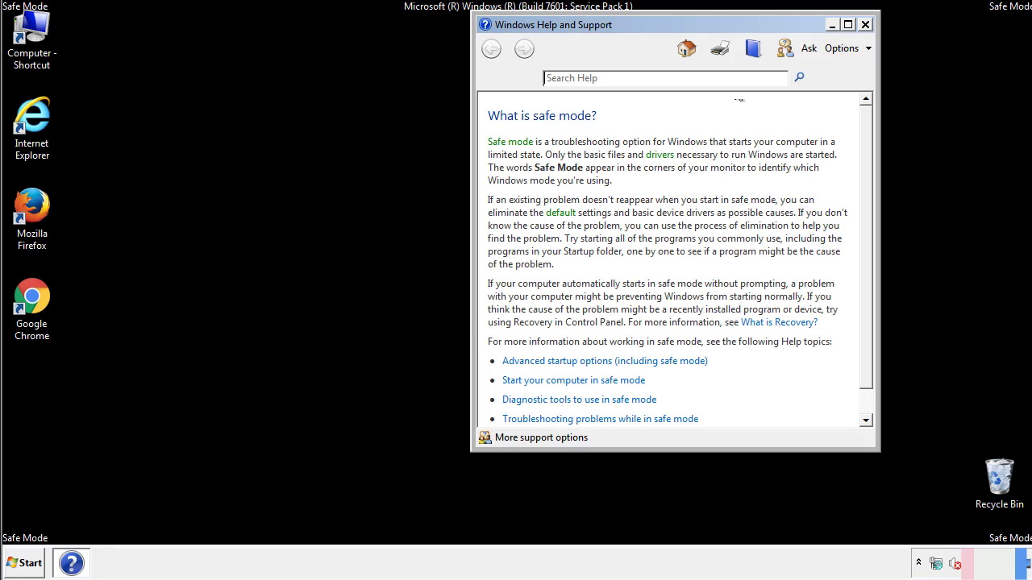
pyautogui.click(864, 24)
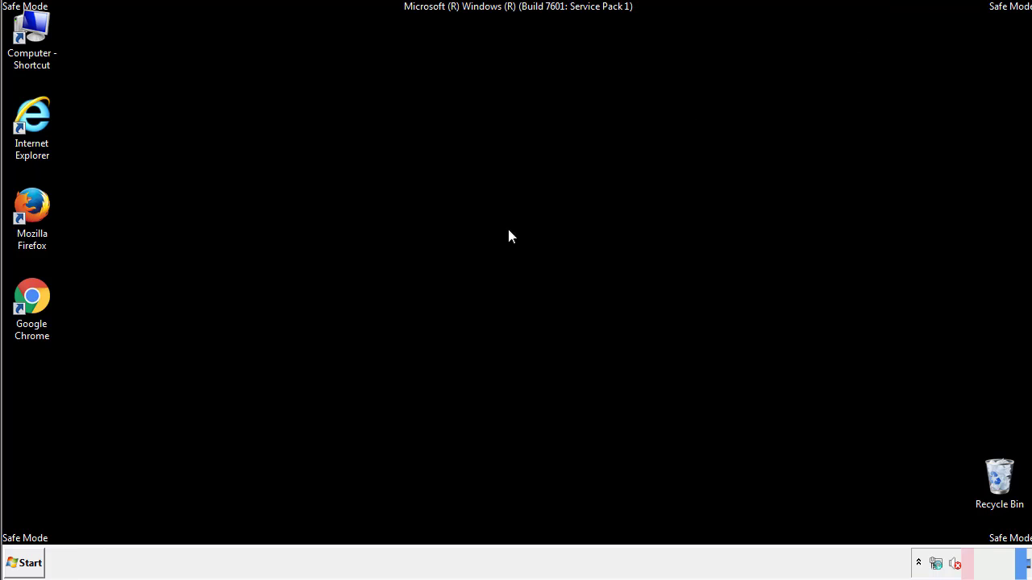
pyautogui.click(23, 563)
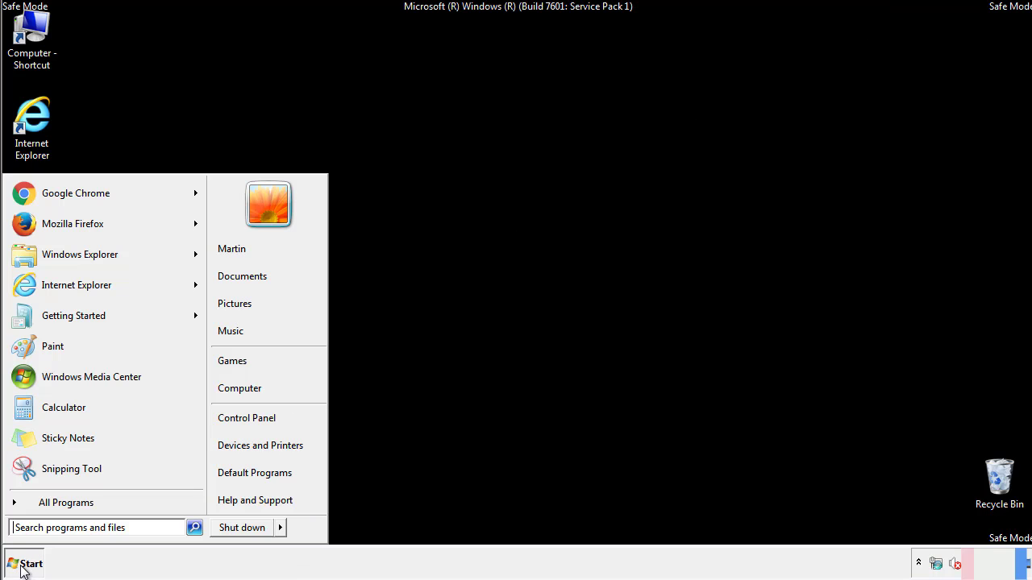
pyautogui.click(24, 563)
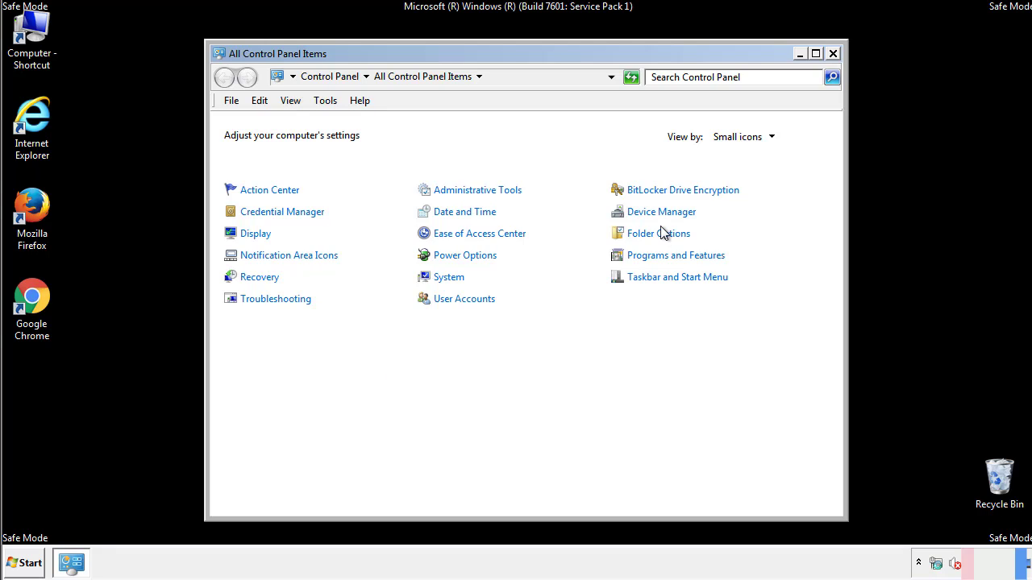
pyautogui.click(658, 232)
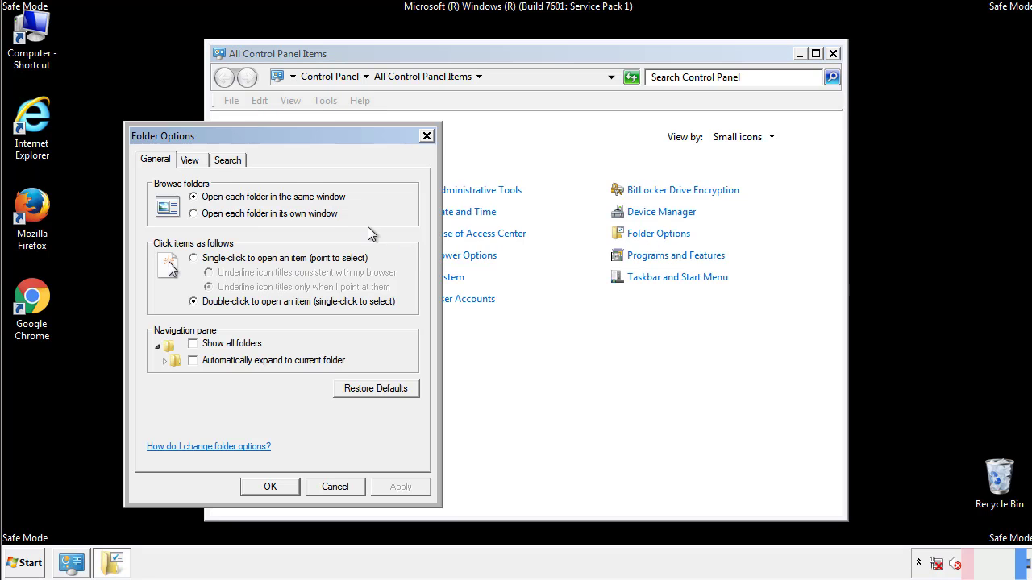
pyautogui.click(191, 160)
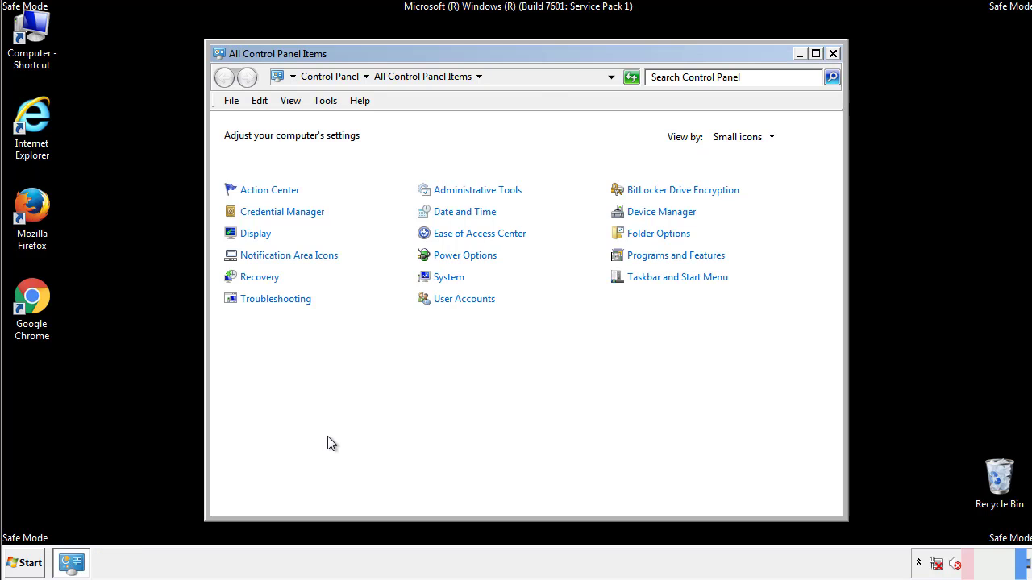
pyautogui.click(832, 53)
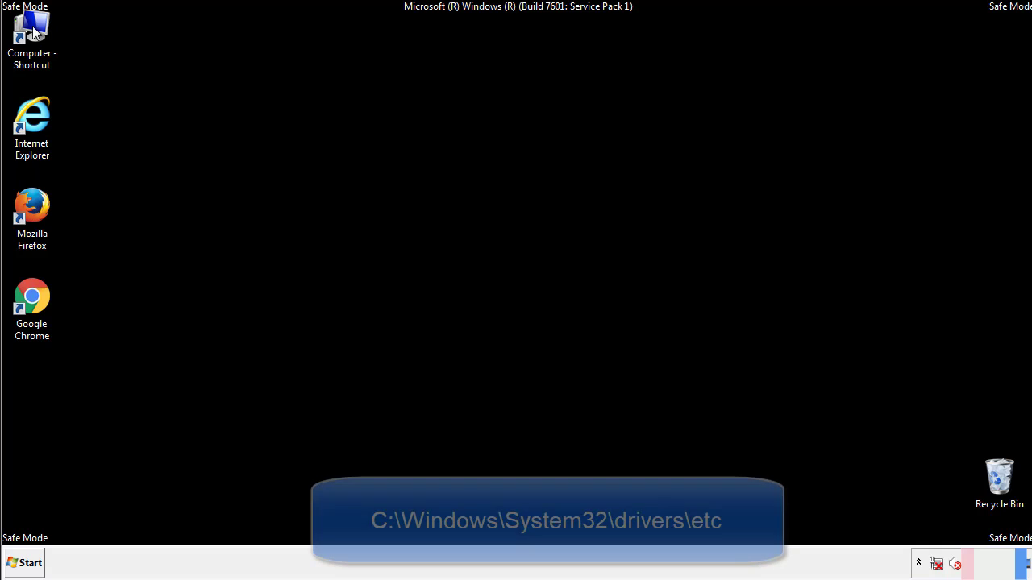
# Browse from Computer through Local Disk (C:), Windows, System32 and drivers into the etc folder
pyautogui.doubleClick(32, 36)
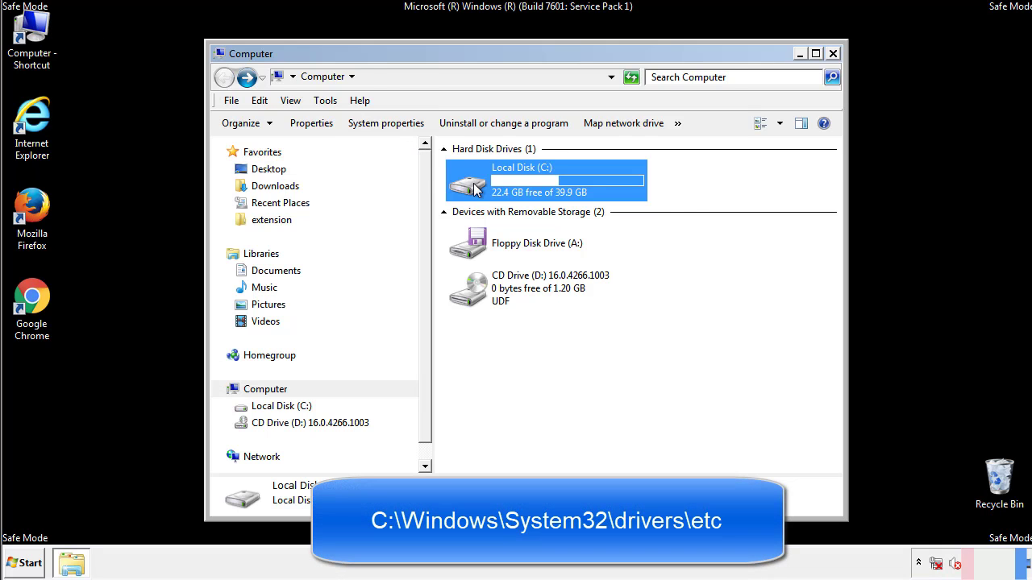
pyautogui.doubleClick(545, 181)
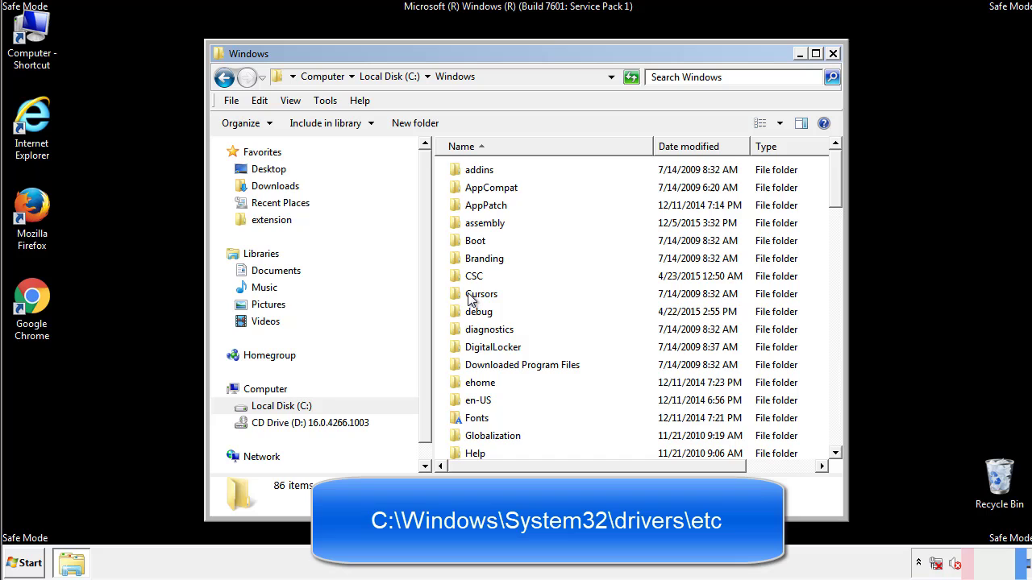
pyautogui.scroll(-3)
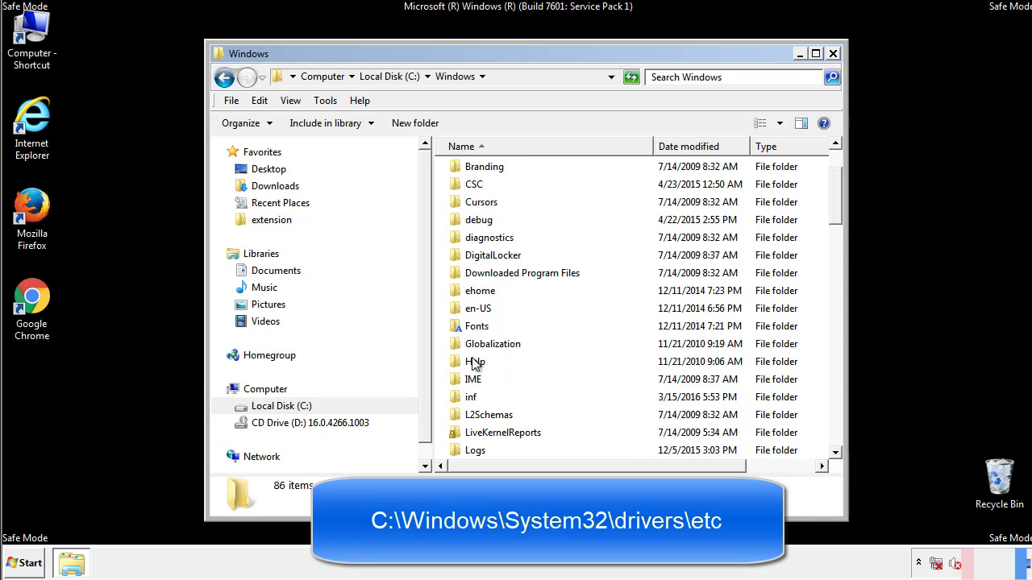
pyautogui.scroll(-3)
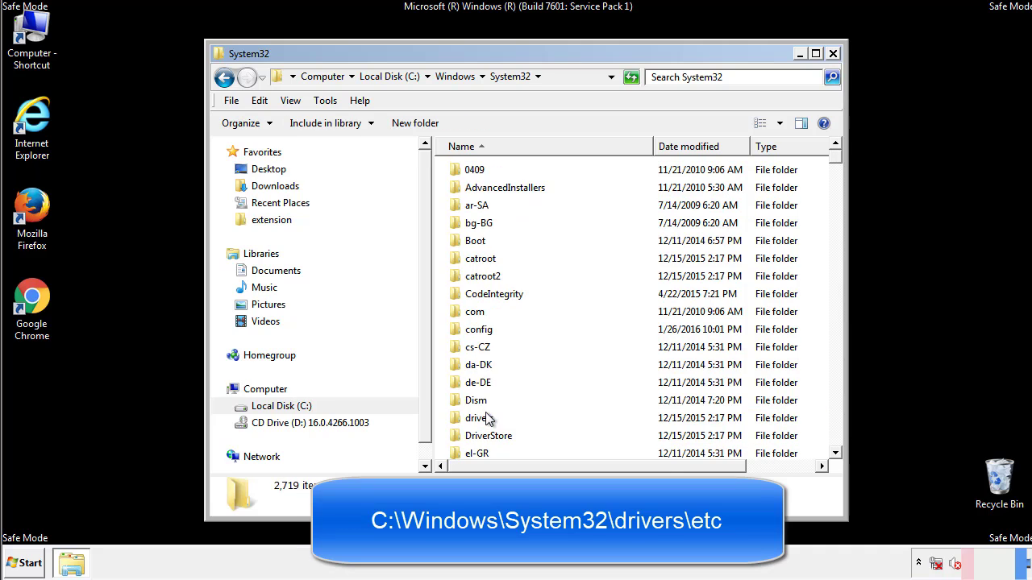
pyautogui.moveTo(484, 423)
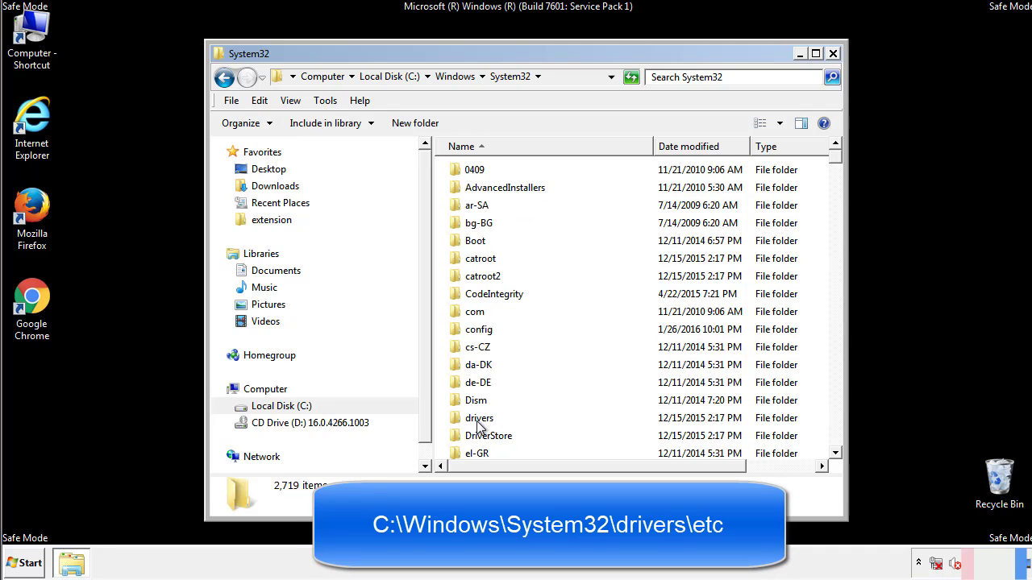
pyautogui.doubleClick(479, 418)
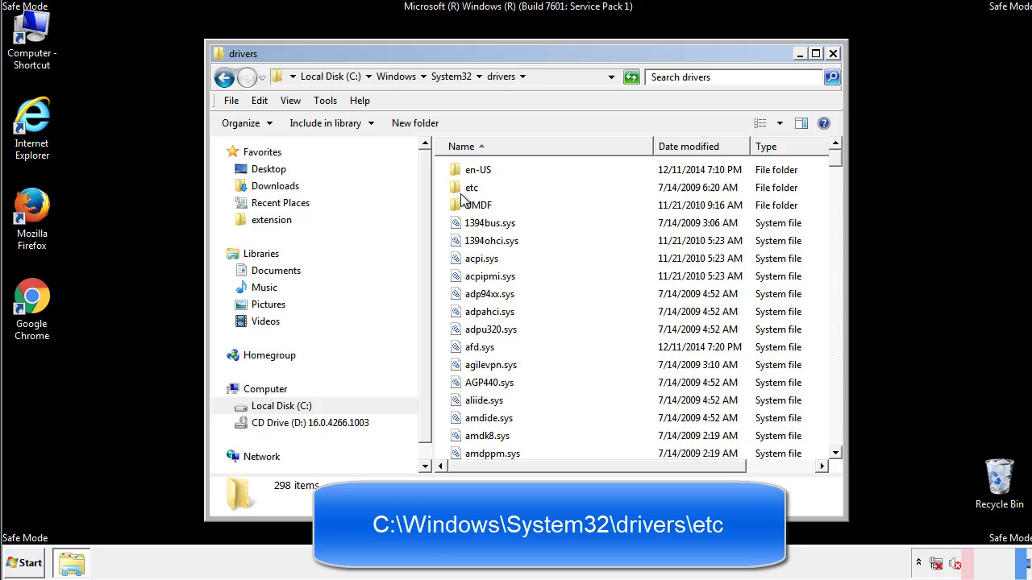
pyautogui.doubleClick(471, 187)
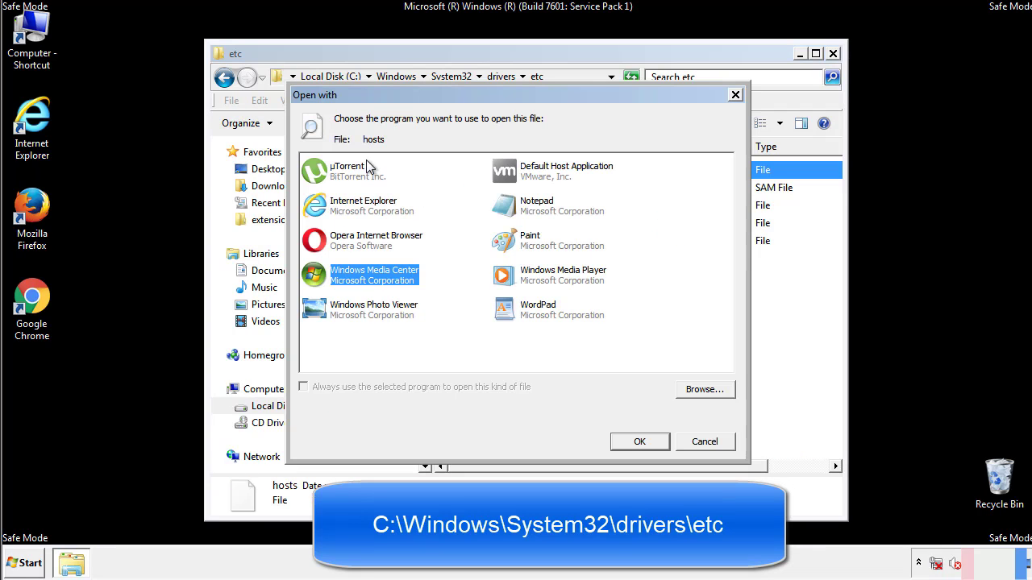
pyautogui.moveTo(523, 212)
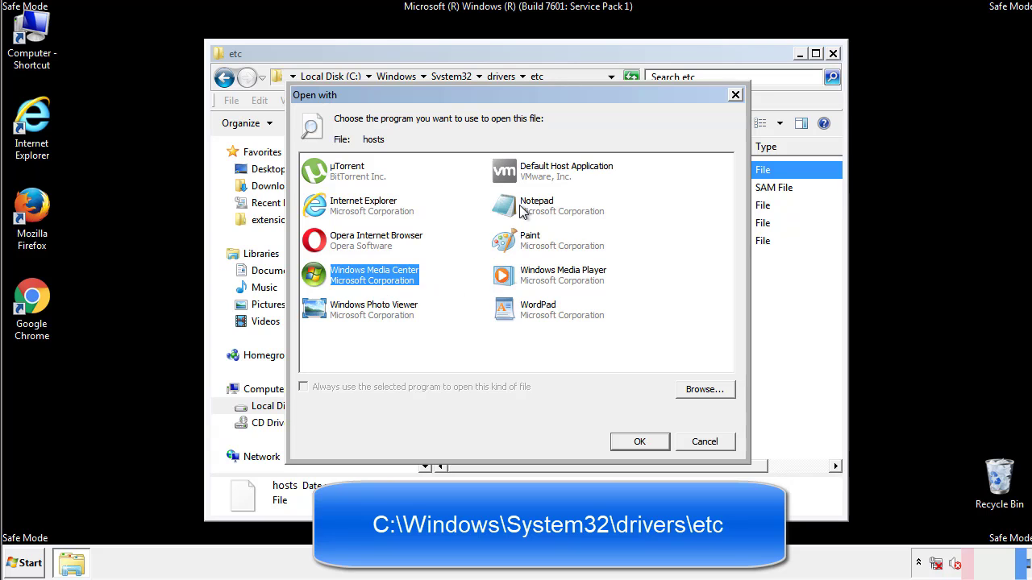
# Delete the four suspicious host entries at the bottom of the hosts file in Notepad and close it
pyautogui.click(639, 441)
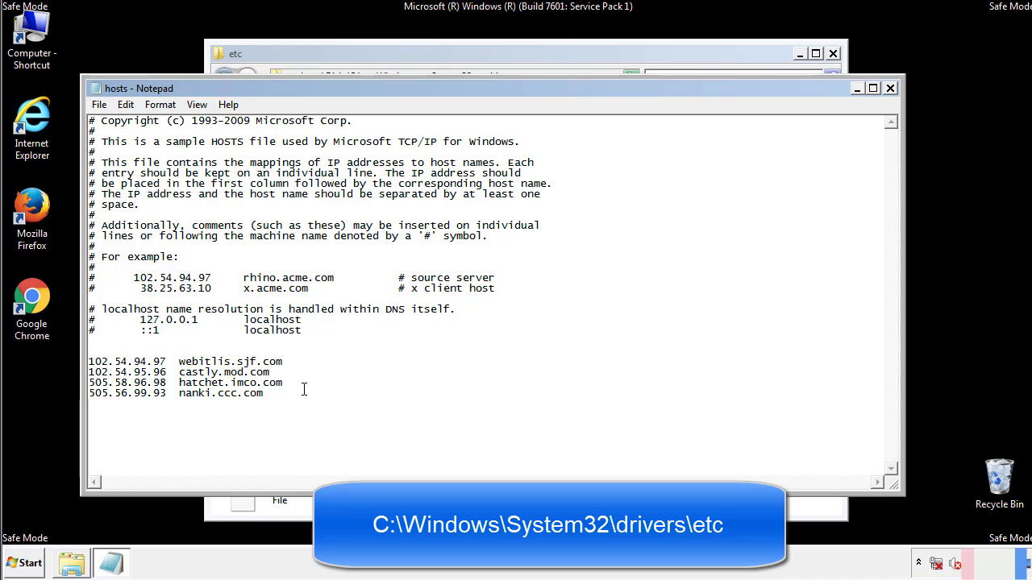
pyautogui.moveTo(91, 361); pyautogui.dragTo(282, 393)
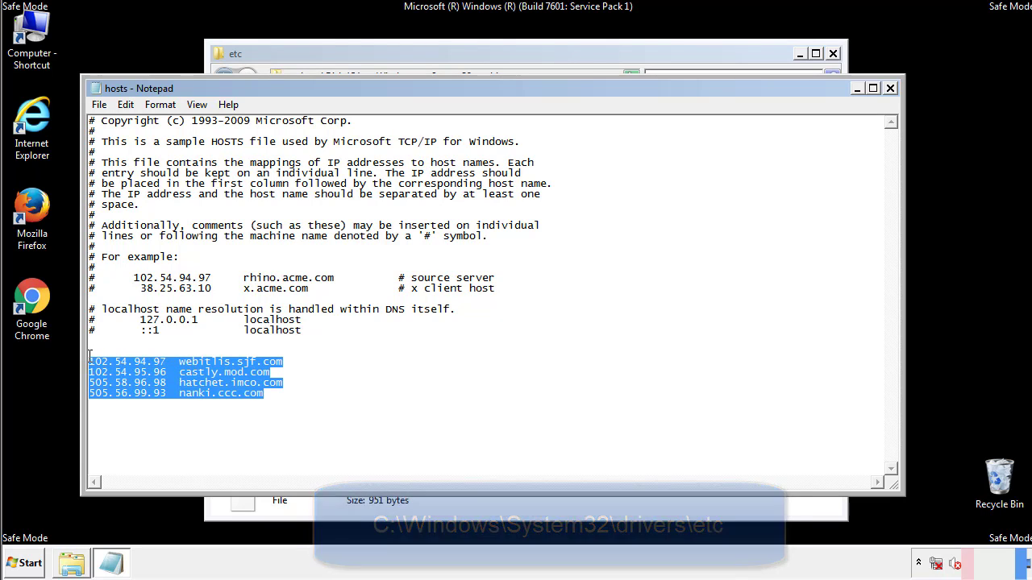
pyautogui.press('Delete')
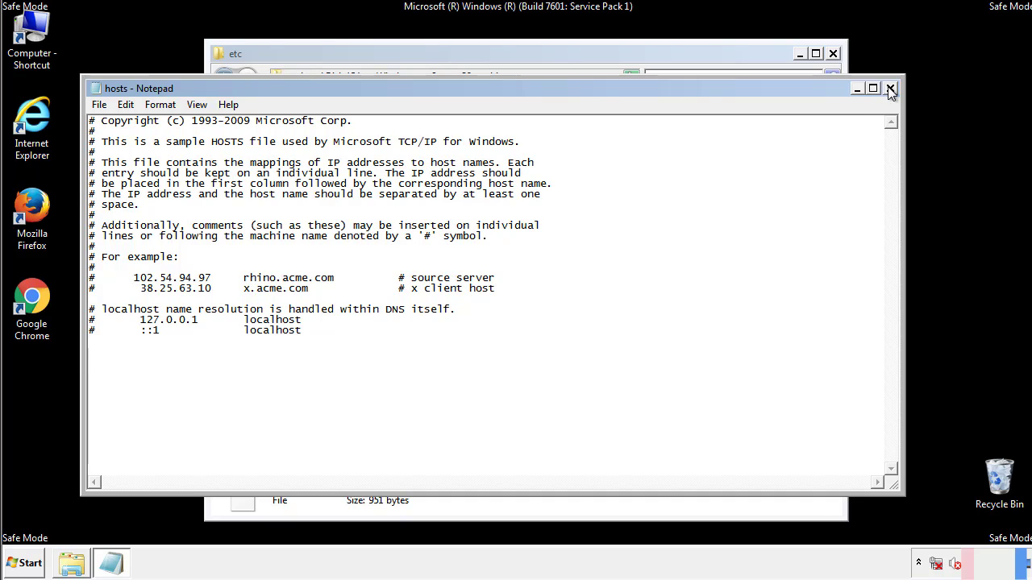
pyautogui.click(890, 87)
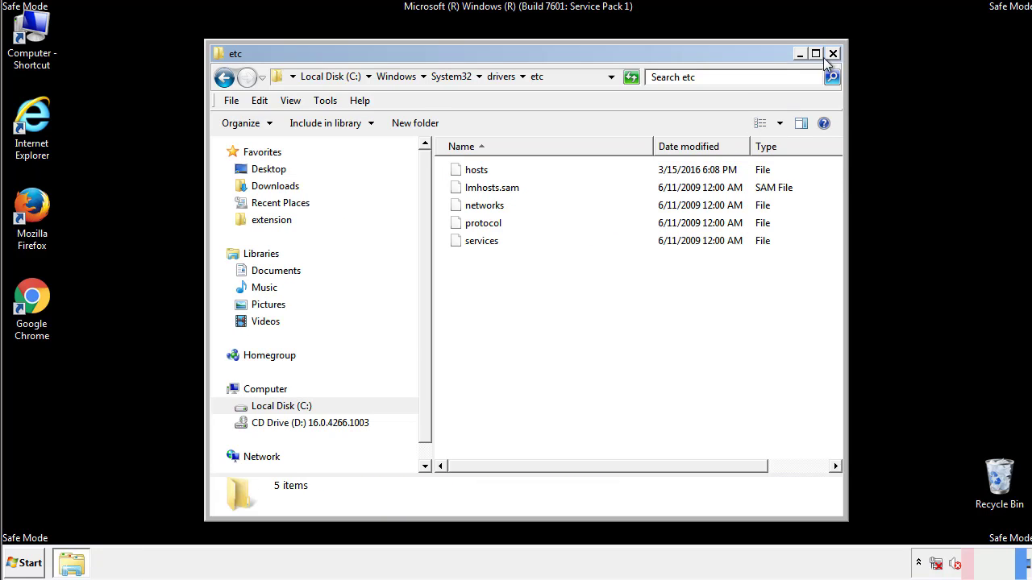
# Close the etc window and reach the Startup folder from the Start menu's All Programs list
pyautogui.click(832, 53)
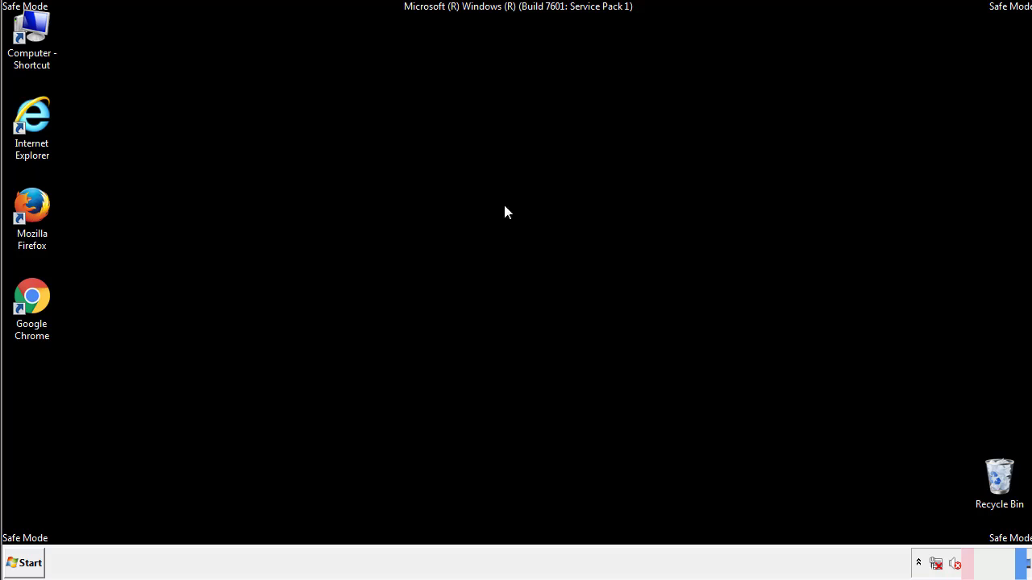
pyautogui.click(22, 563)
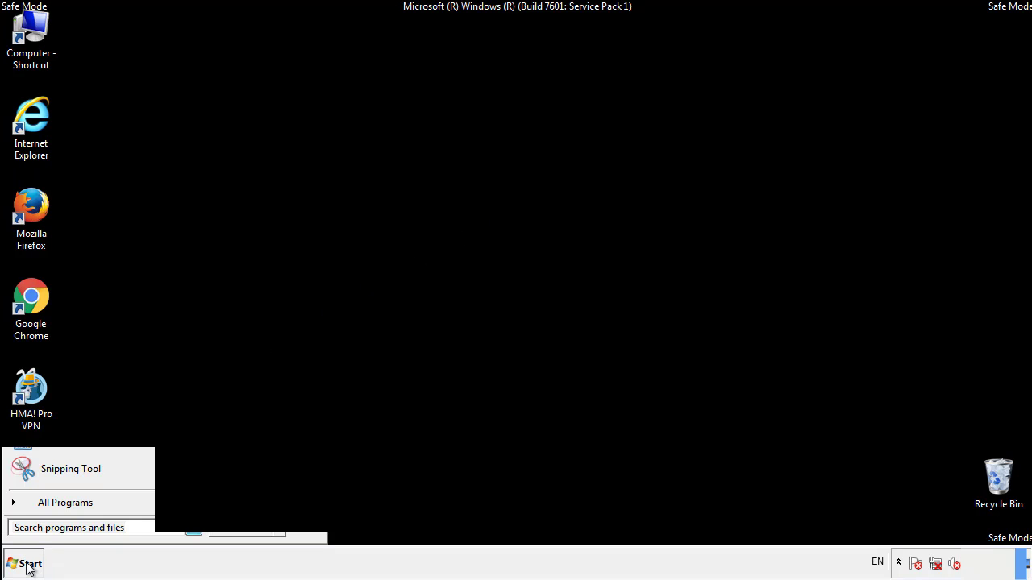
pyautogui.click(65, 503)
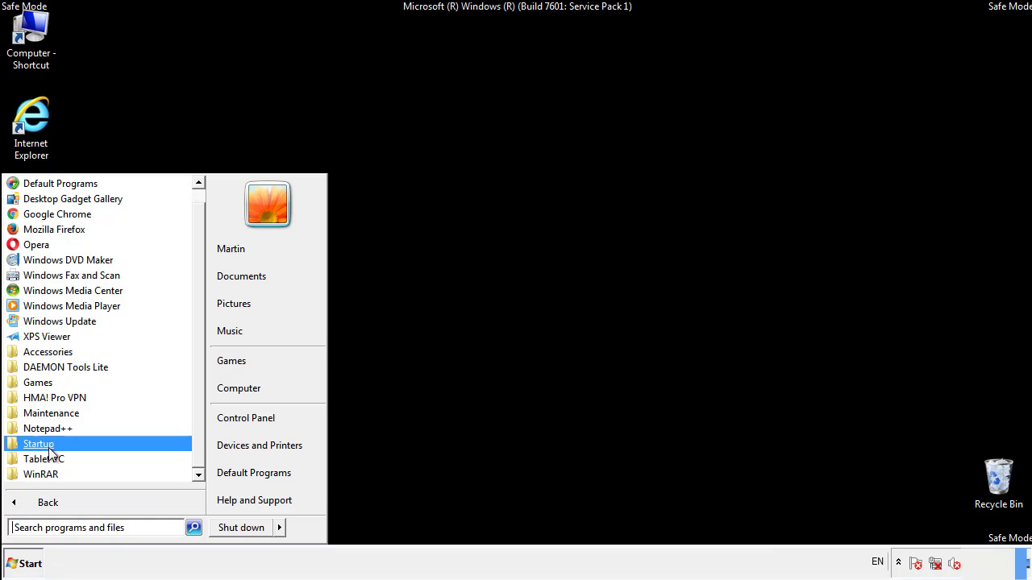
pyautogui.rightClick(39, 443)
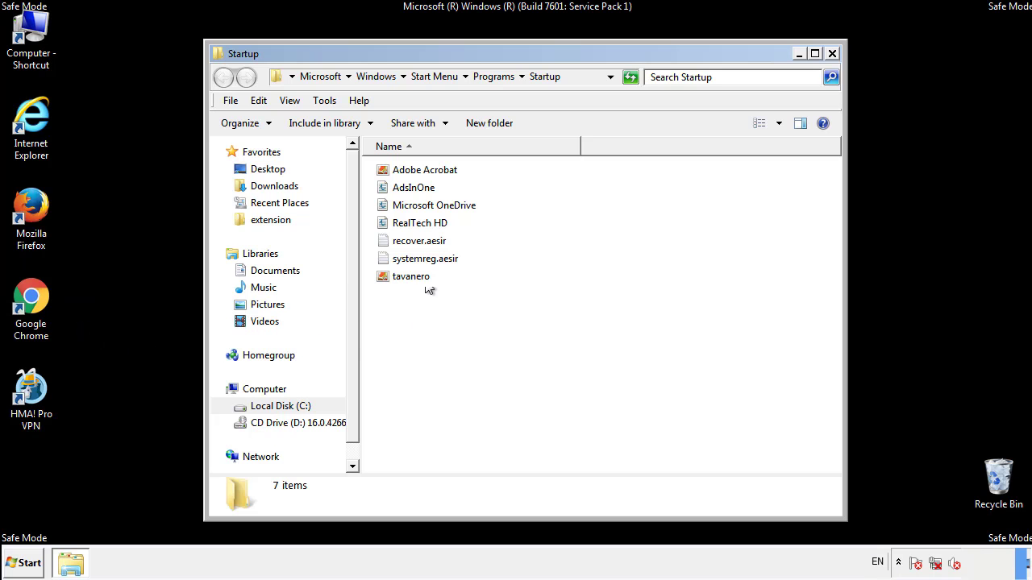
# Delete the four suspicious startup shortcuts to the Recycle Bin, keeping Adobe Acrobat, OneDrive and RealTech HD
pyautogui.click(412, 187)
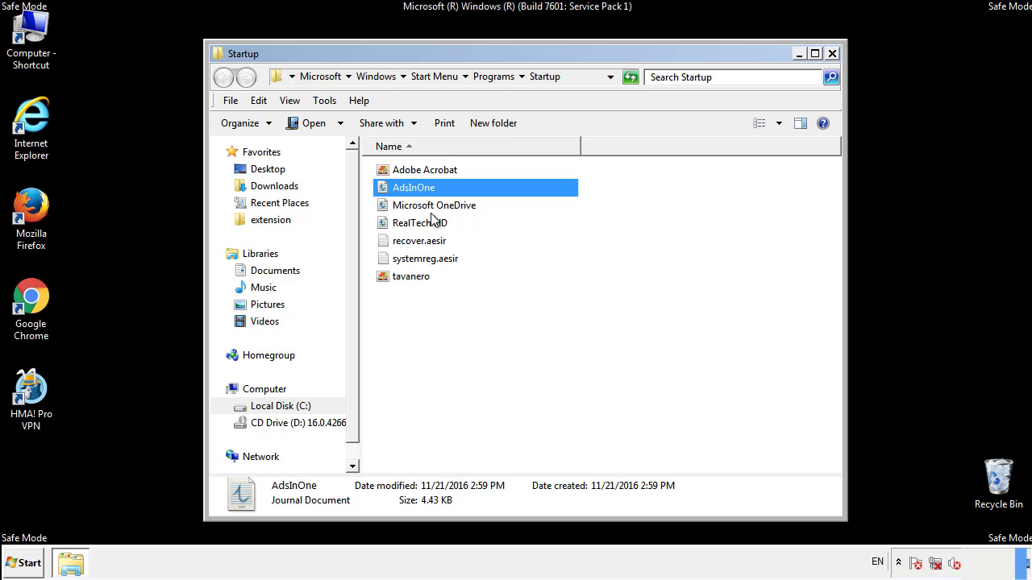
pyautogui.click(426, 258)
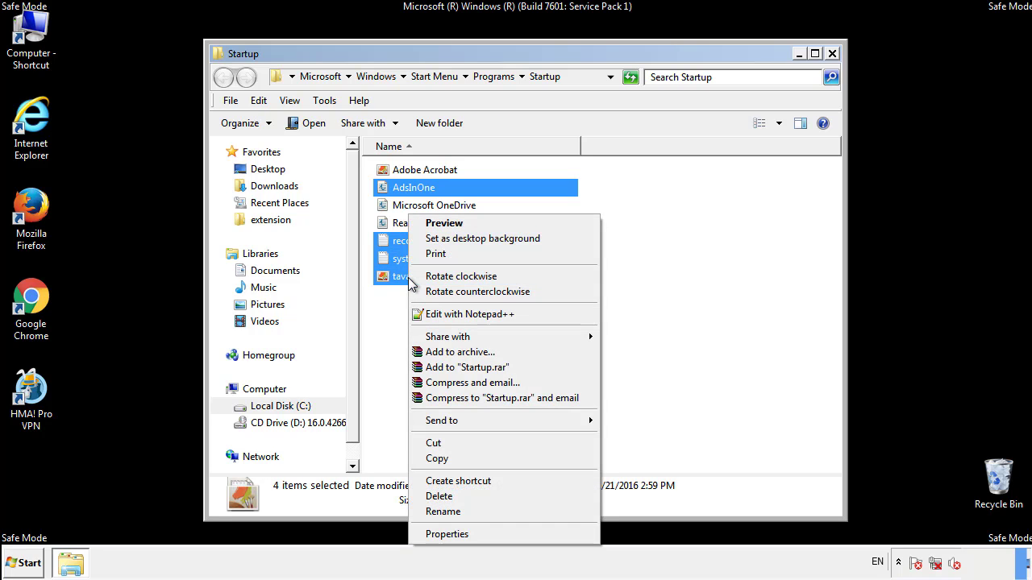
pyautogui.click(438, 497)
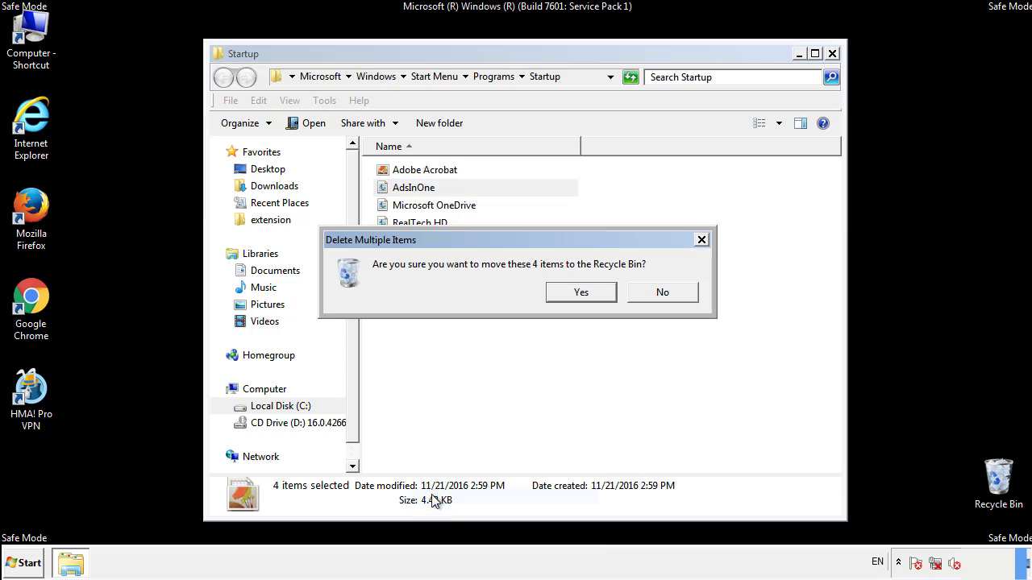
pyautogui.click(581, 292)
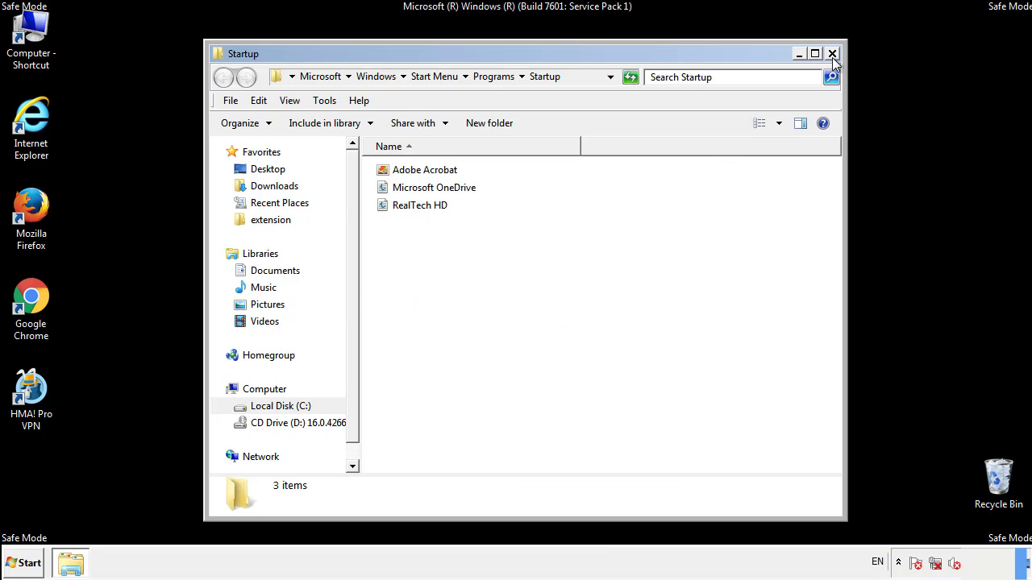
pyautogui.click(832, 53)
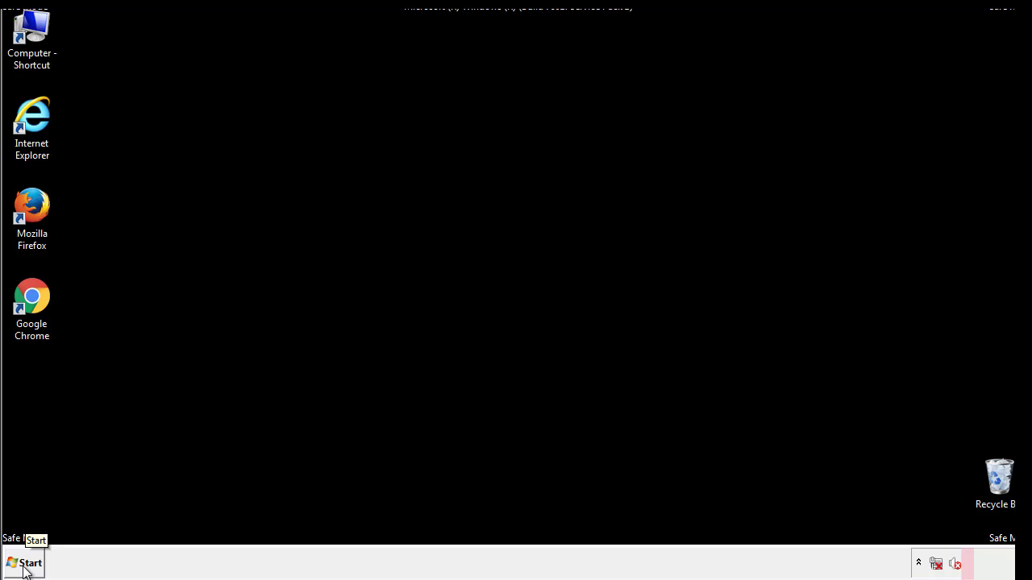
# Launch Registry Editor (regedit) and expand HKEY_LOCAL_MACHINE\SOFTWARE\Microsoft
pyautogui.click(24, 563)
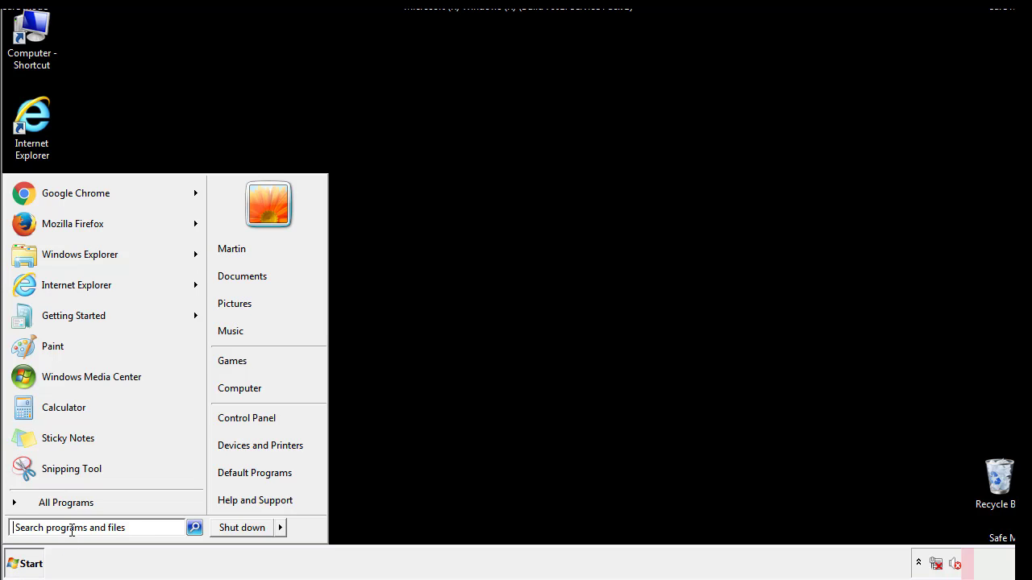
pyautogui.write('reged')
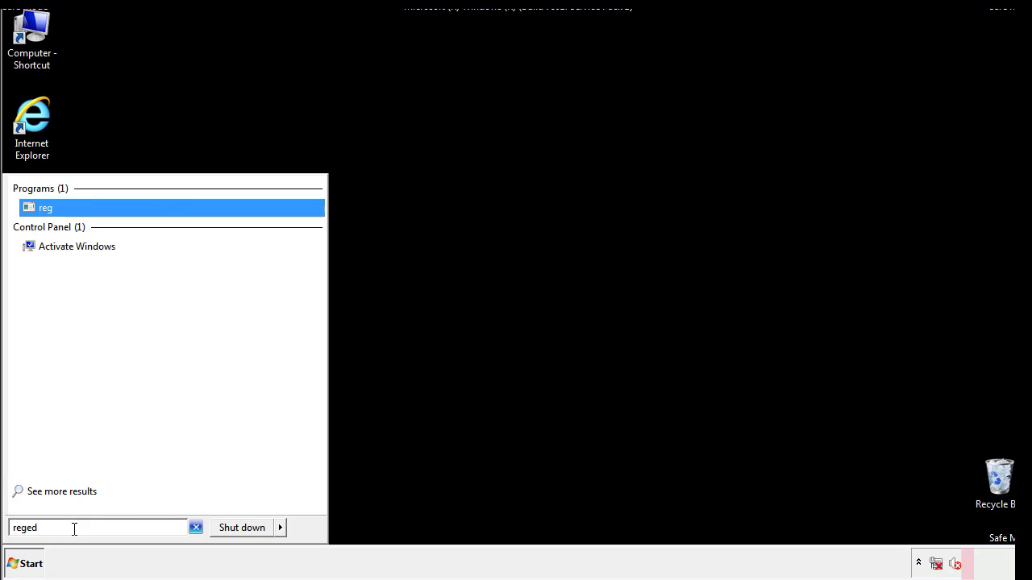
pyautogui.press('Return')
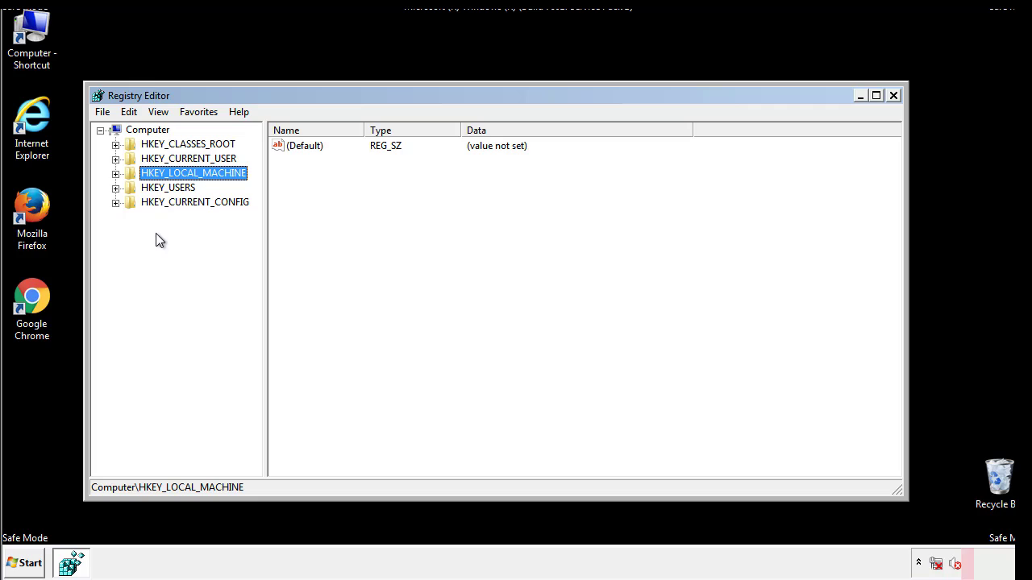
pyautogui.click(116, 173)
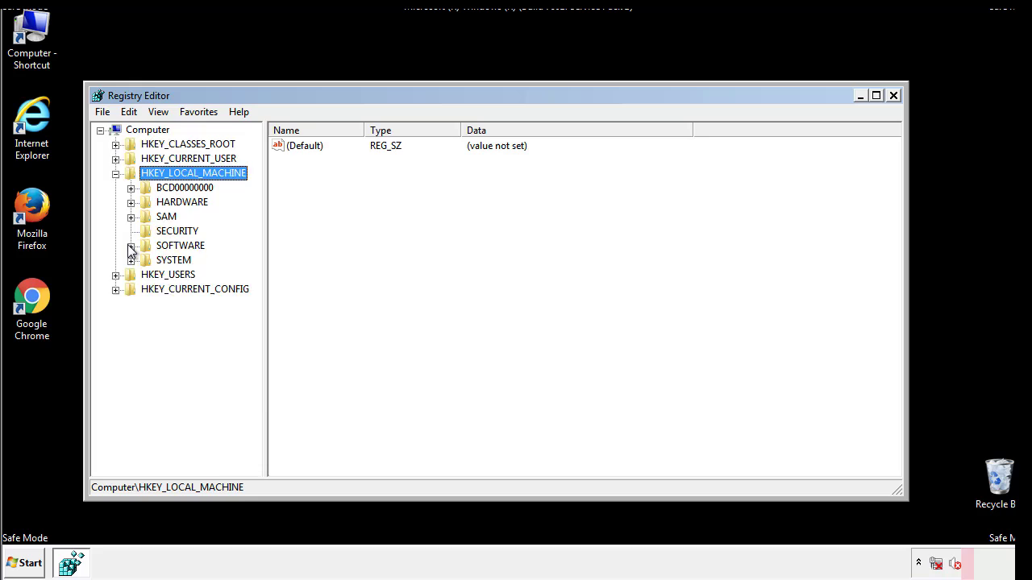
pyautogui.click(130, 245)
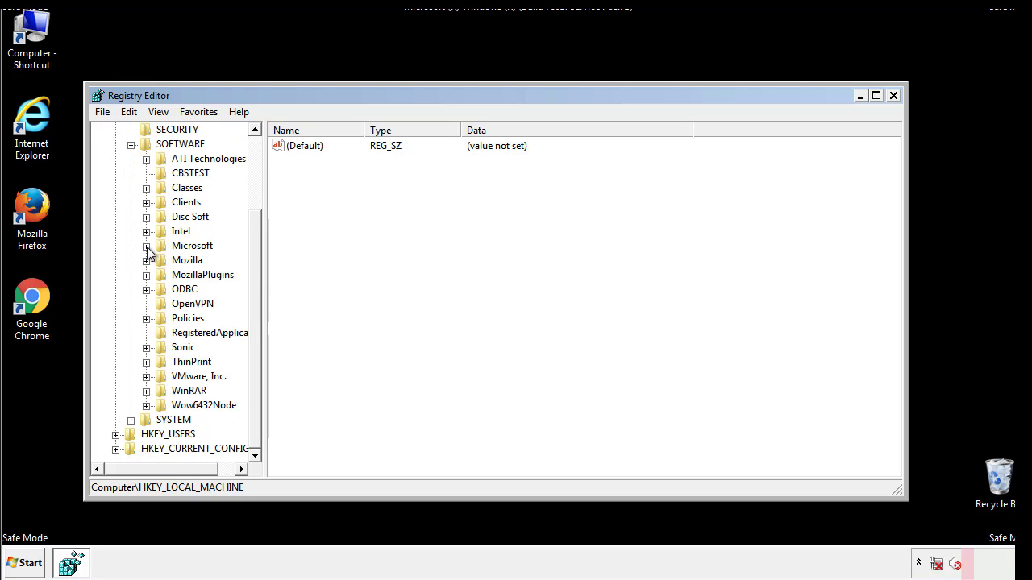
pyautogui.click(146, 245)
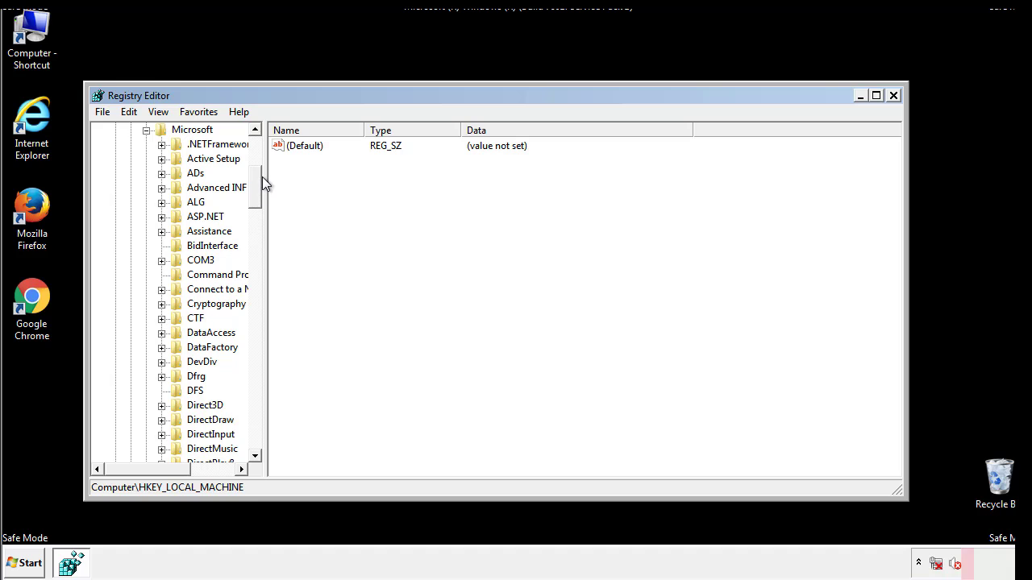
# Expand Windows\CurrentVersion and show the values of the Run key
pyautogui.scroll(-3)
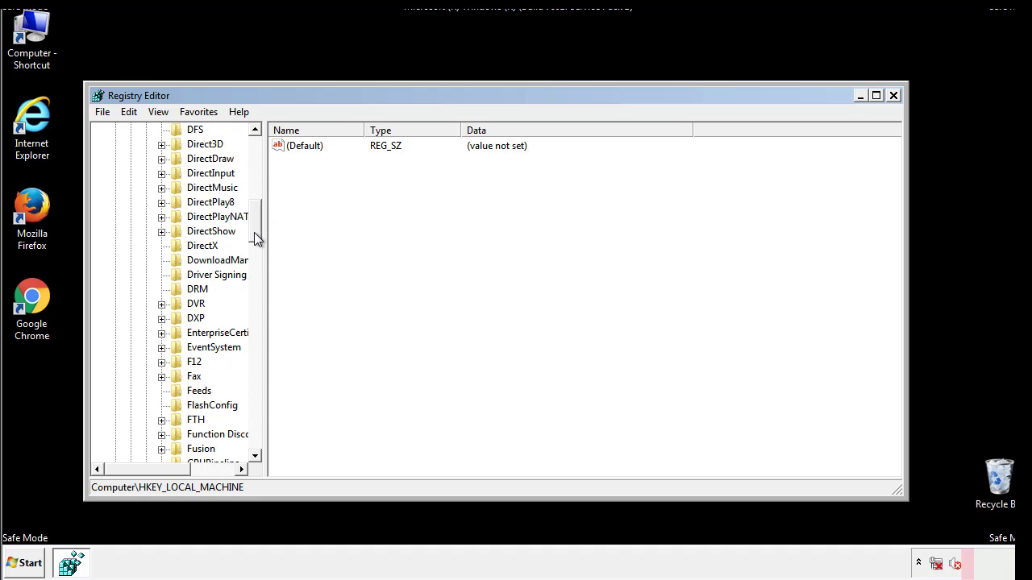
pyautogui.scroll(-3)
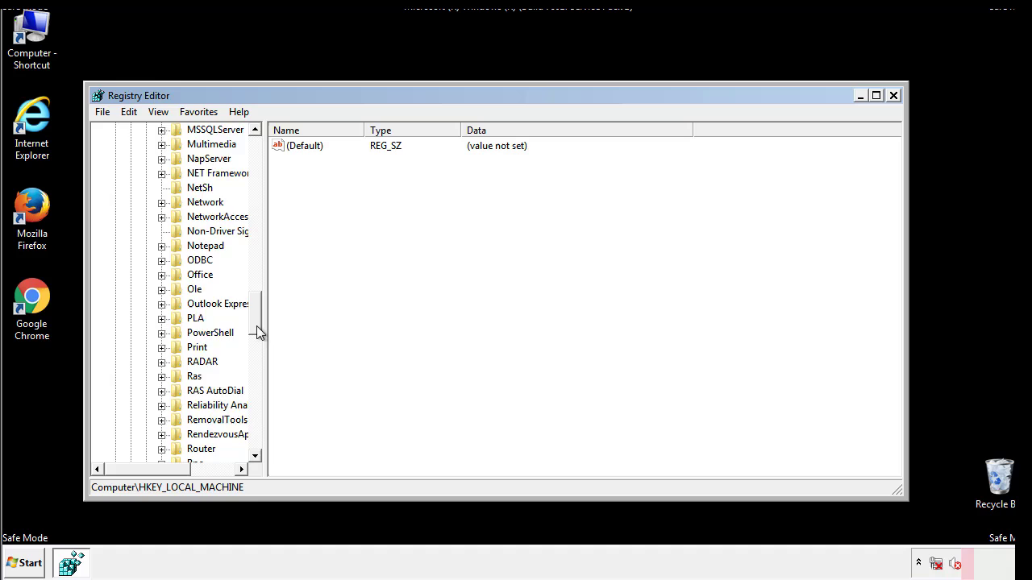
pyautogui.scroll(-3)
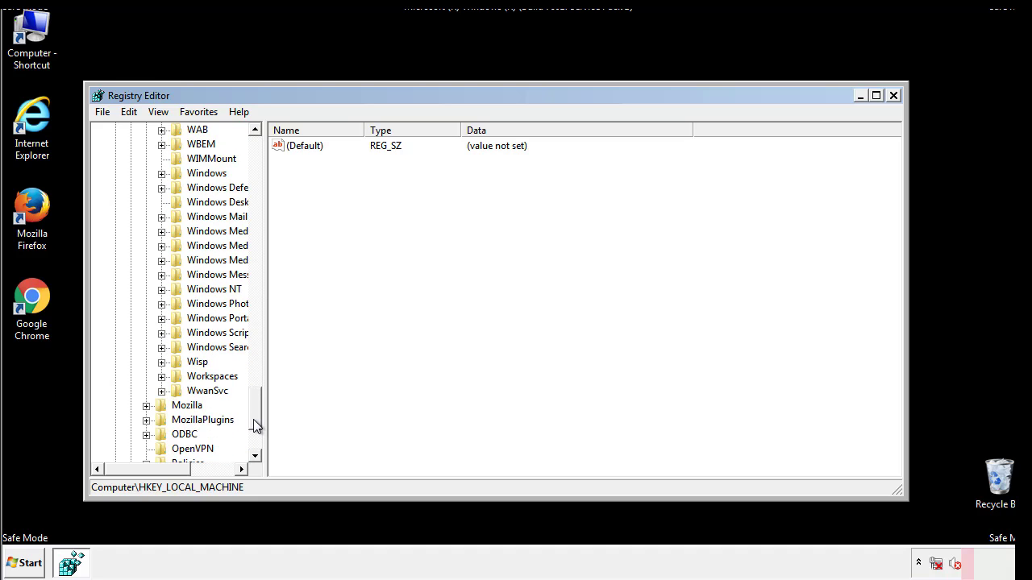
pyautogui.click(161, 245)
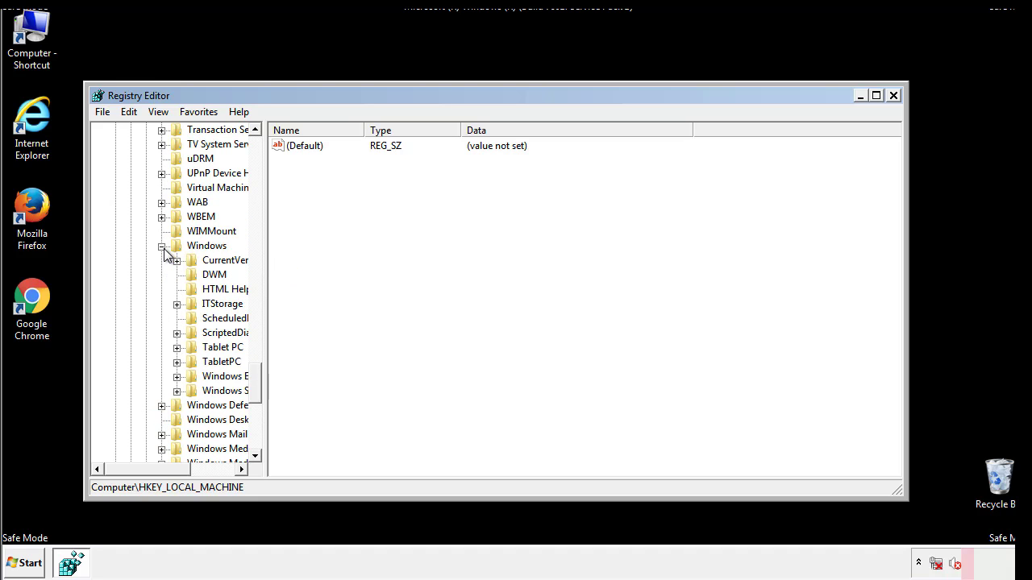
pyautogui.hscroll(3)
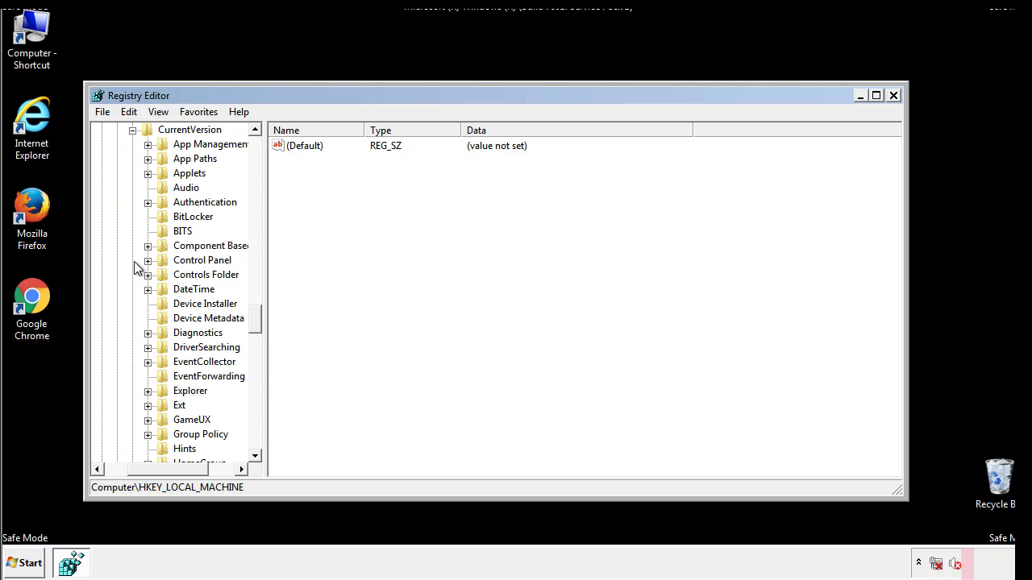
pyautogui.scroll(-3)
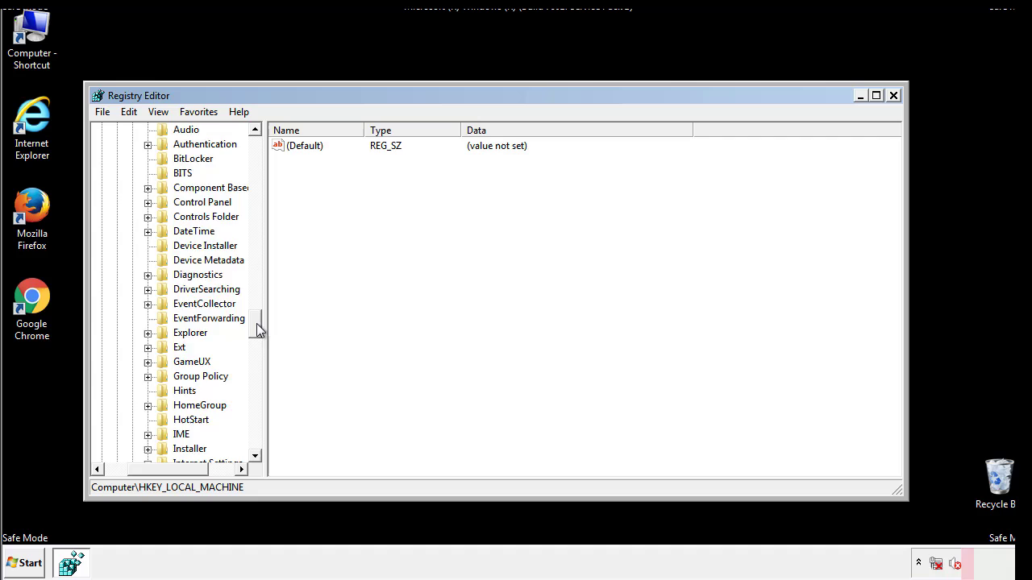
pyautogui.scroll(-3)
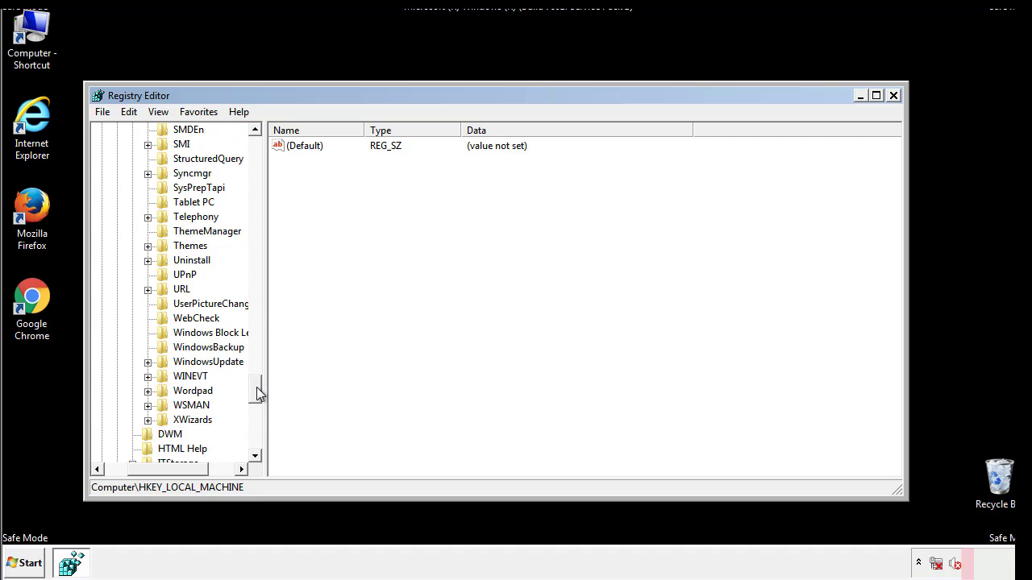
pyautogui.scroll(3)
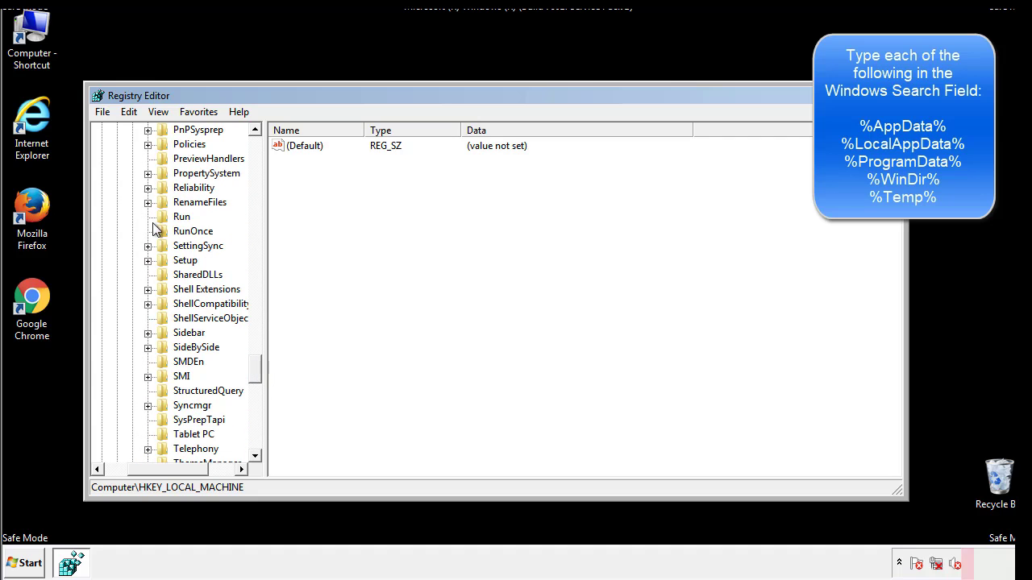
pyautogui.click(181, 216)
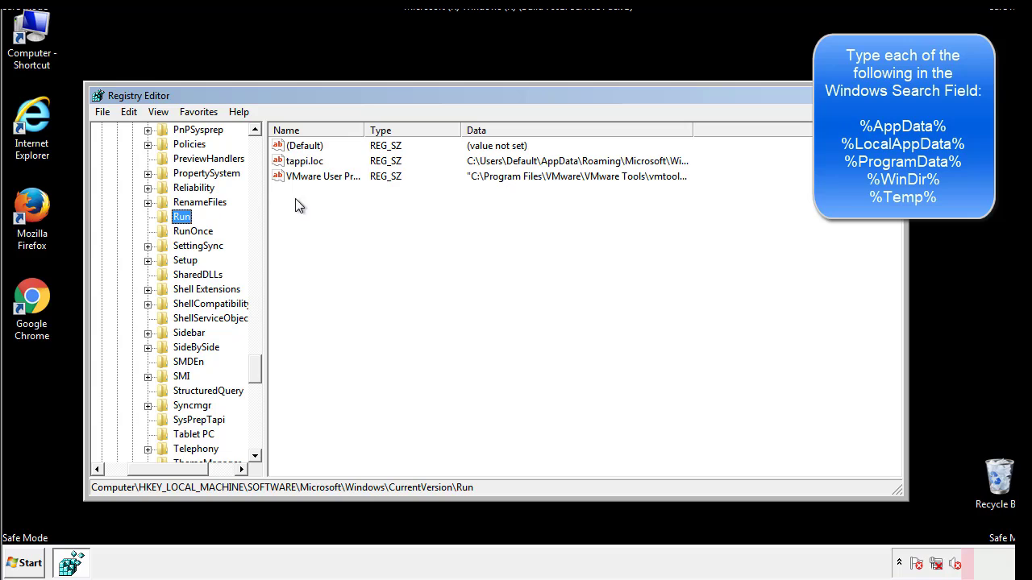
pyautogui.moveTo(664, 177)
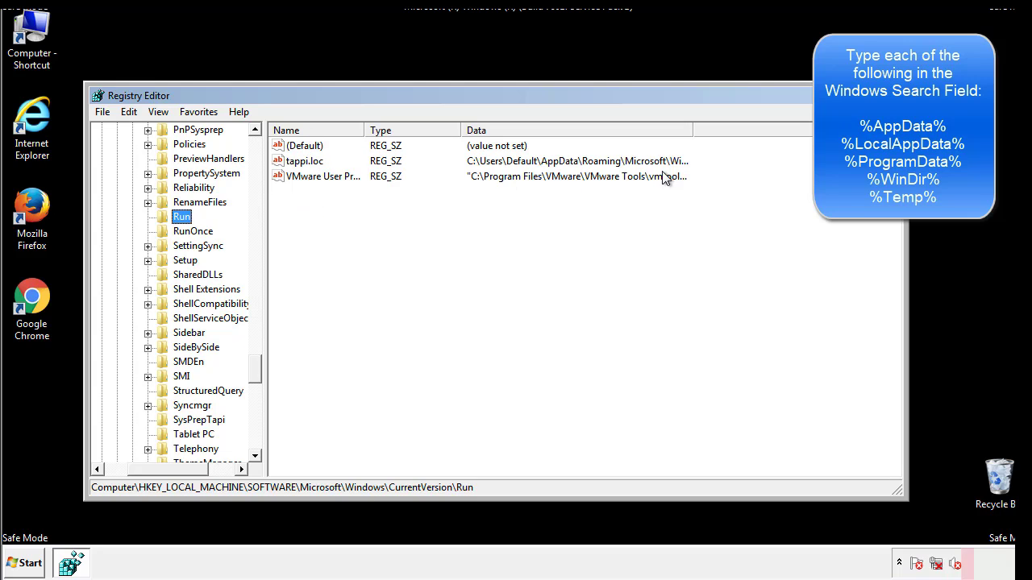
# Permanently delete the tappi.loc value, leaving only the default and VMware User Process entries
pyautogui.click(304, 161)
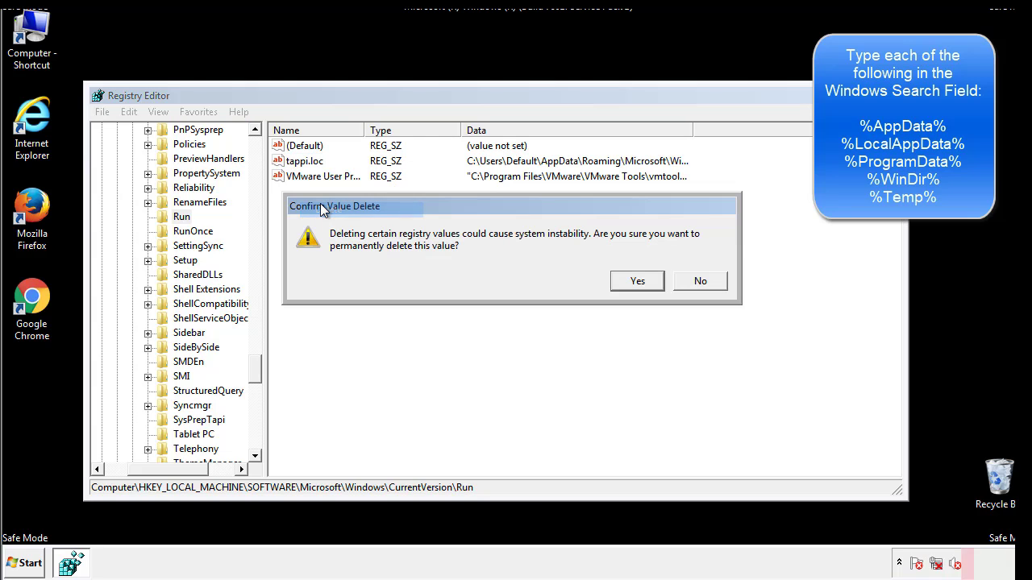
pyautogui.click(636, 281)
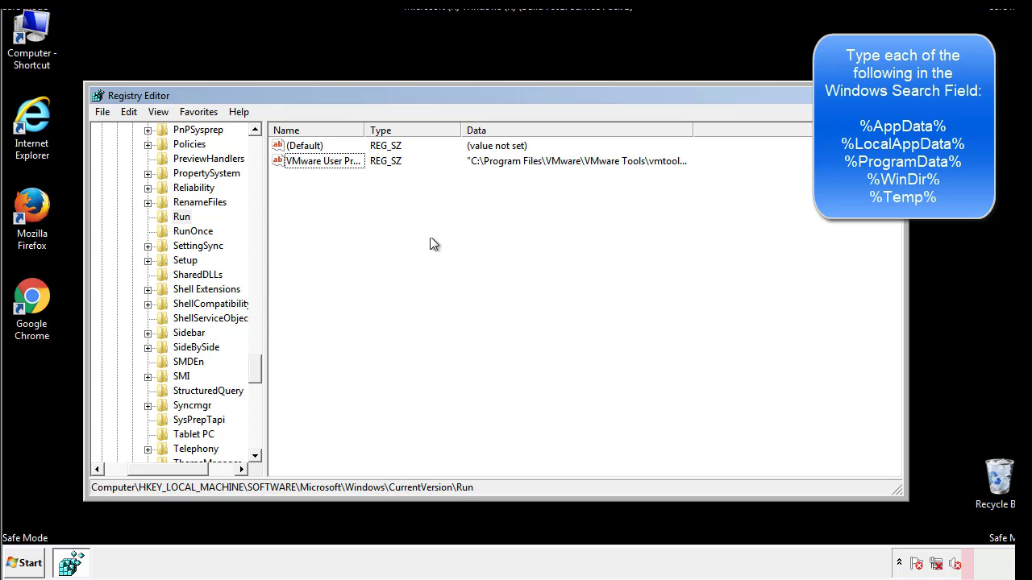
pyautogui.scroll(-3)
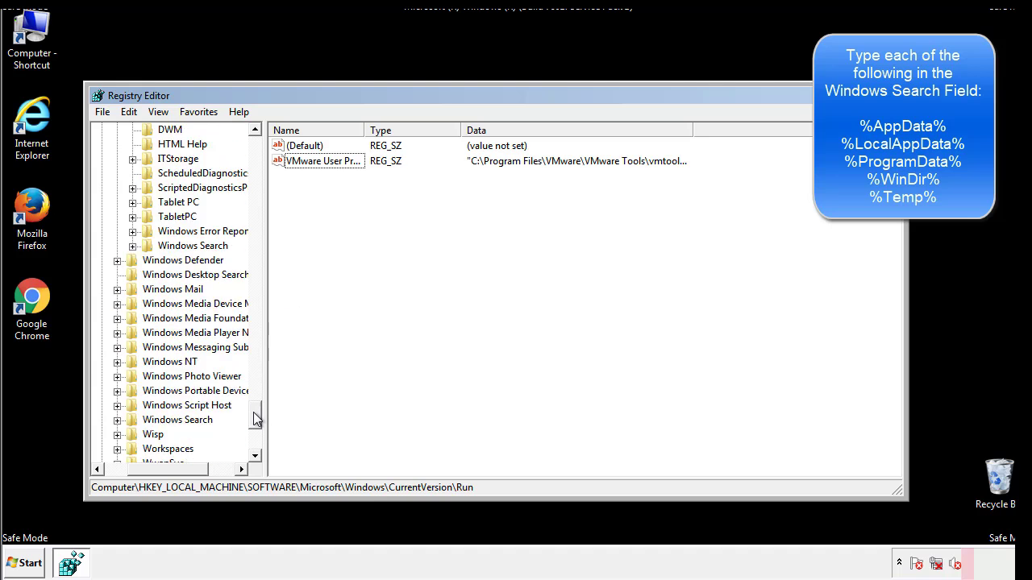
pyautogui.scroll(-3)
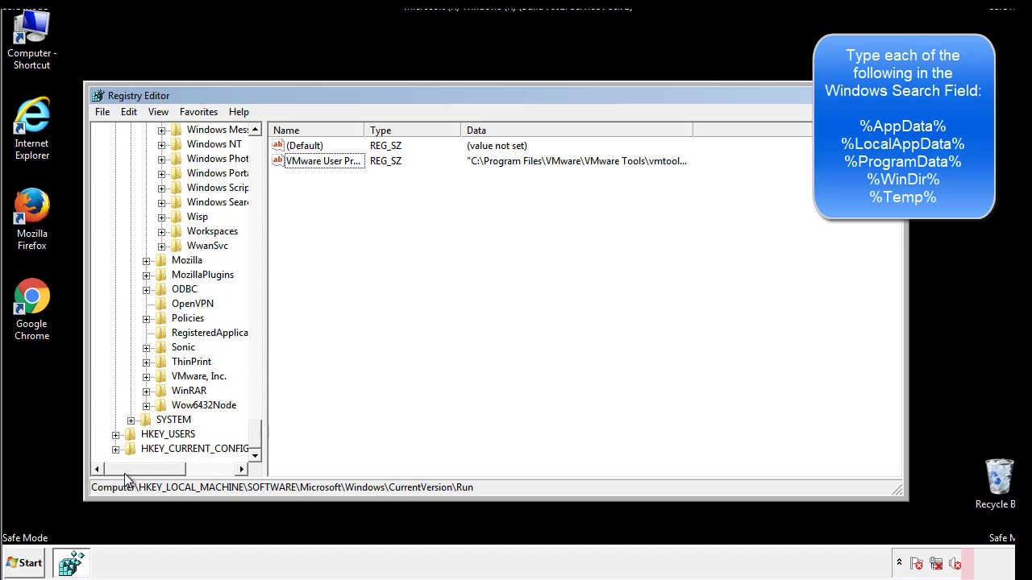
pyautogui.scroll(3)
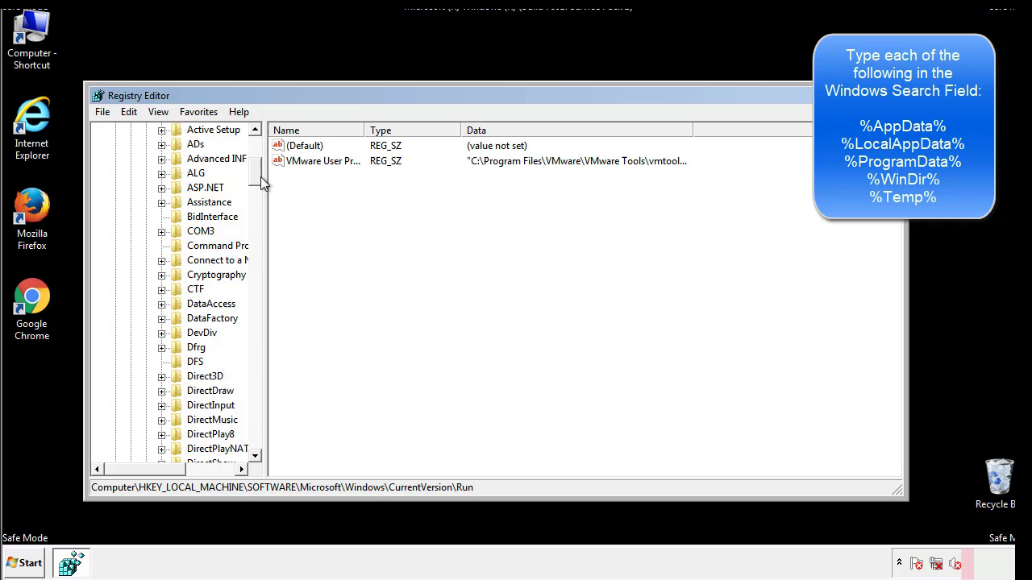
pyautogui.click(116, 173)
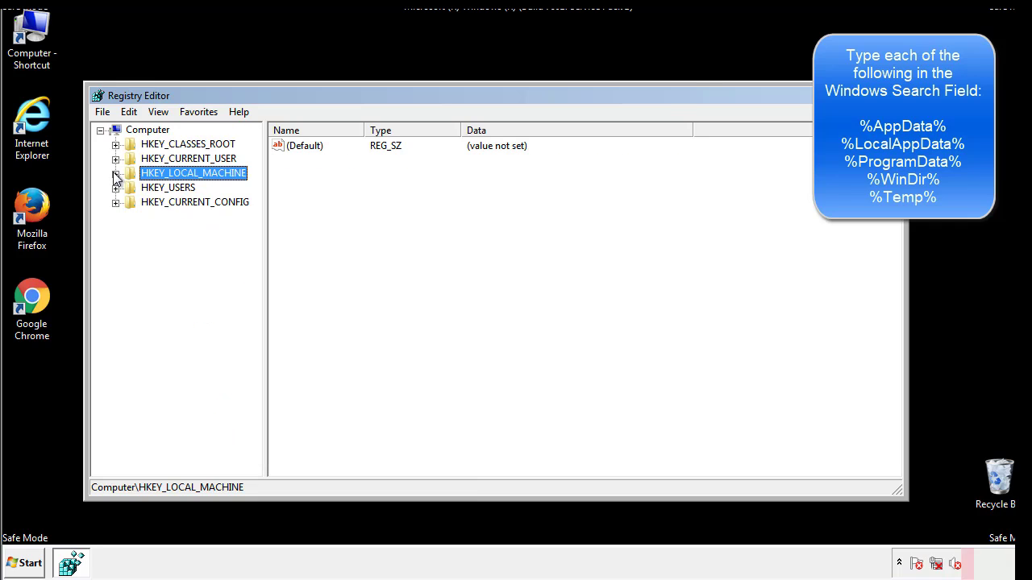
pyautogui.click(116, 158)
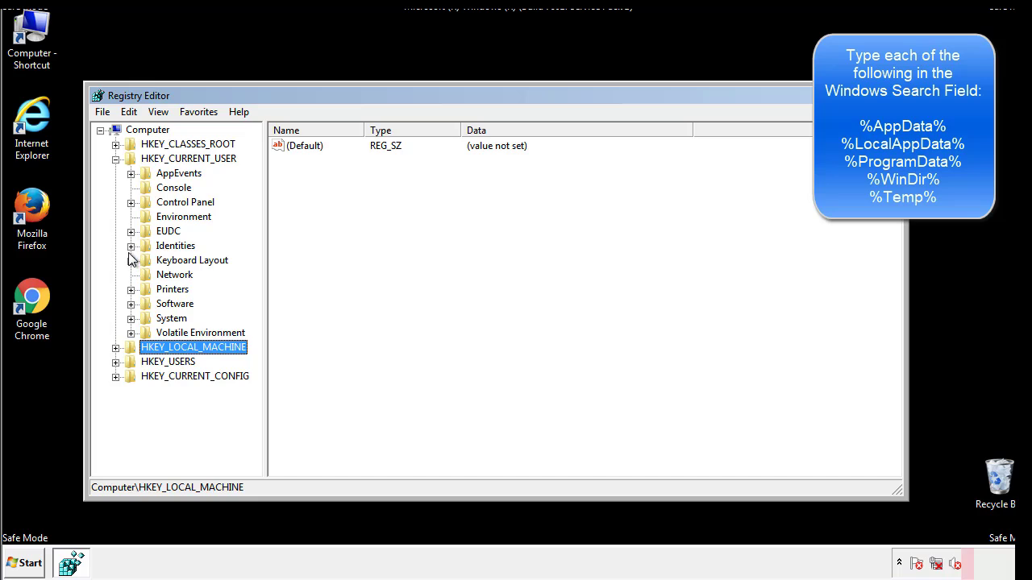
pyautogui.moveTo(133, 268)
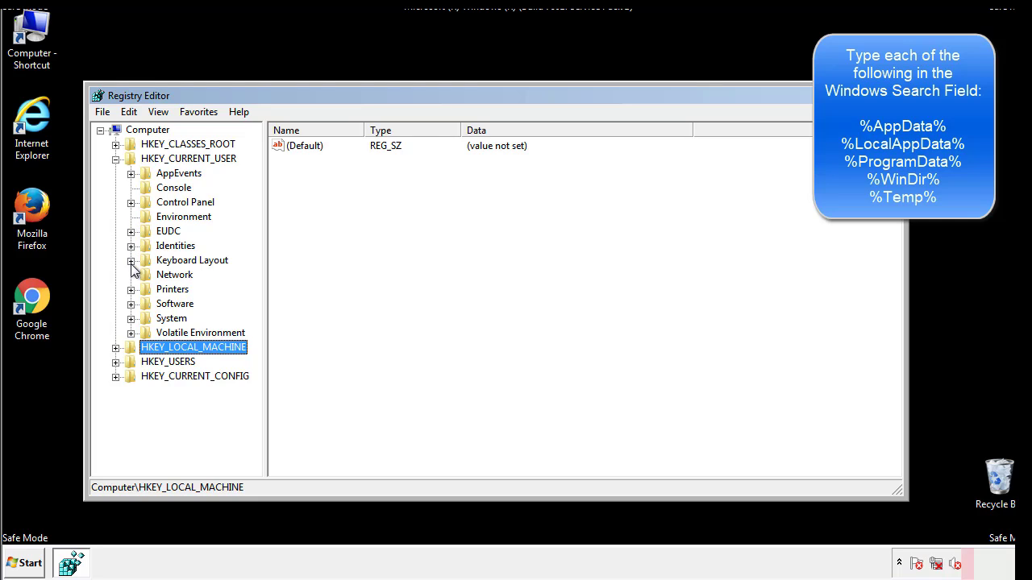
pyautogui.click(130, 303)
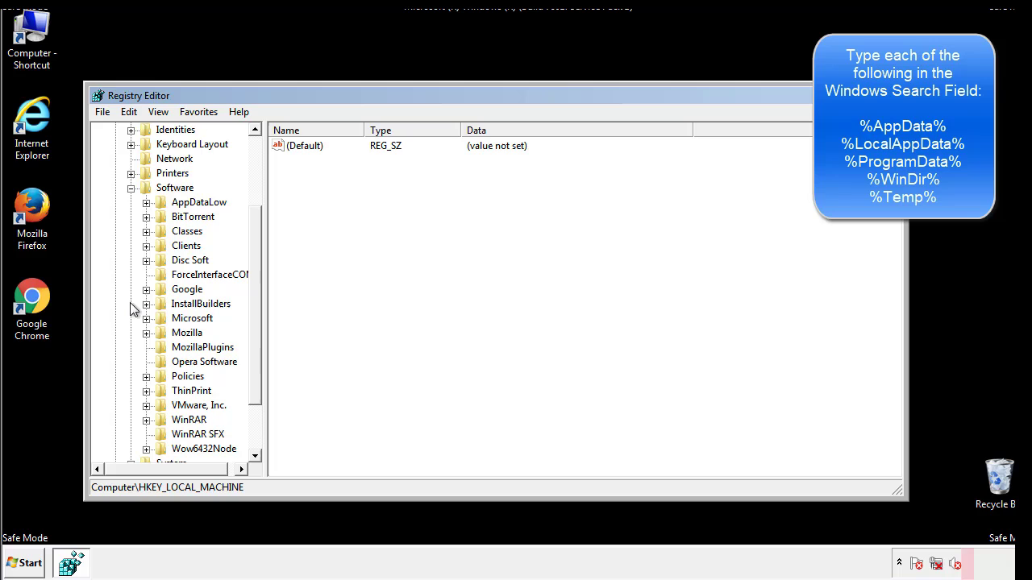
pyautogui.scroll(-3)
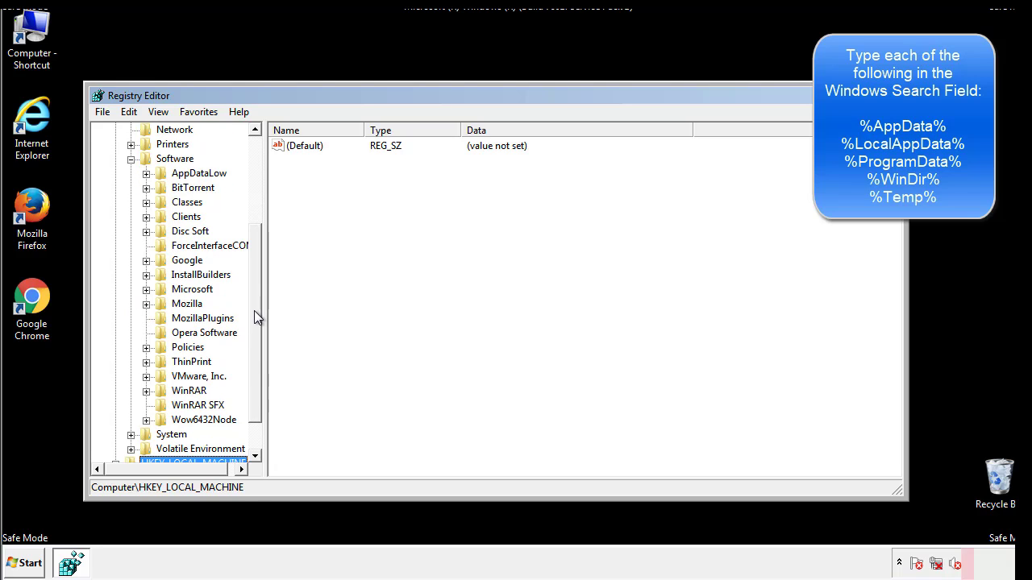
pyautogui.moveTo(164, 325)
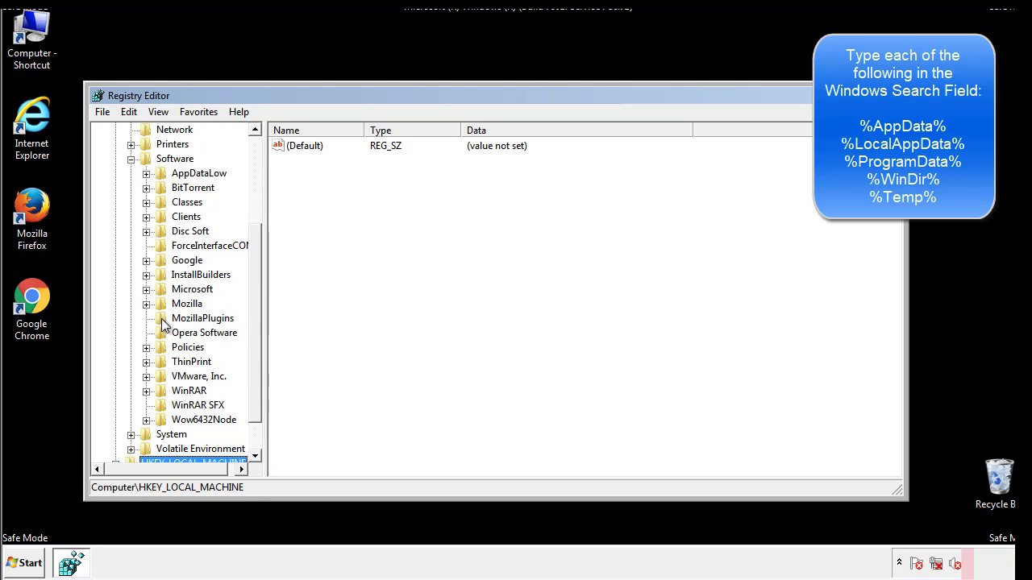
pyautogui.moveTo(159, 223)
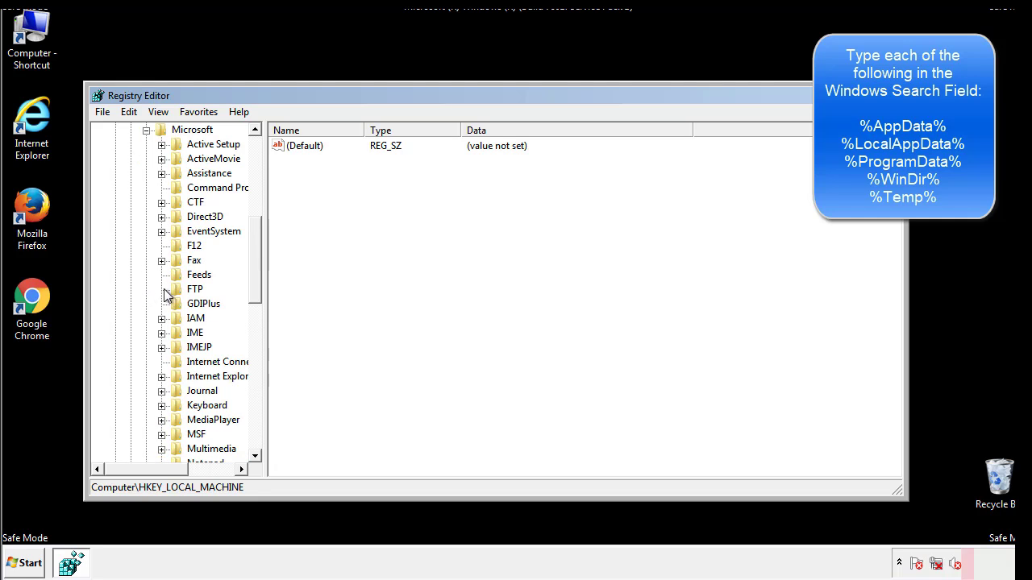
pyautogui.scroll(-3)
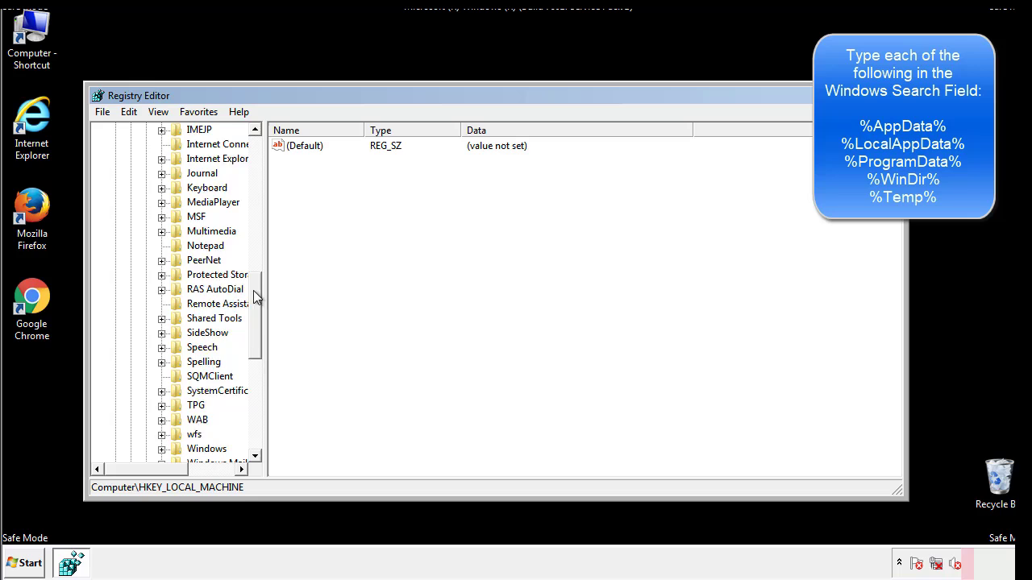
pyautogui.scroll(-3)
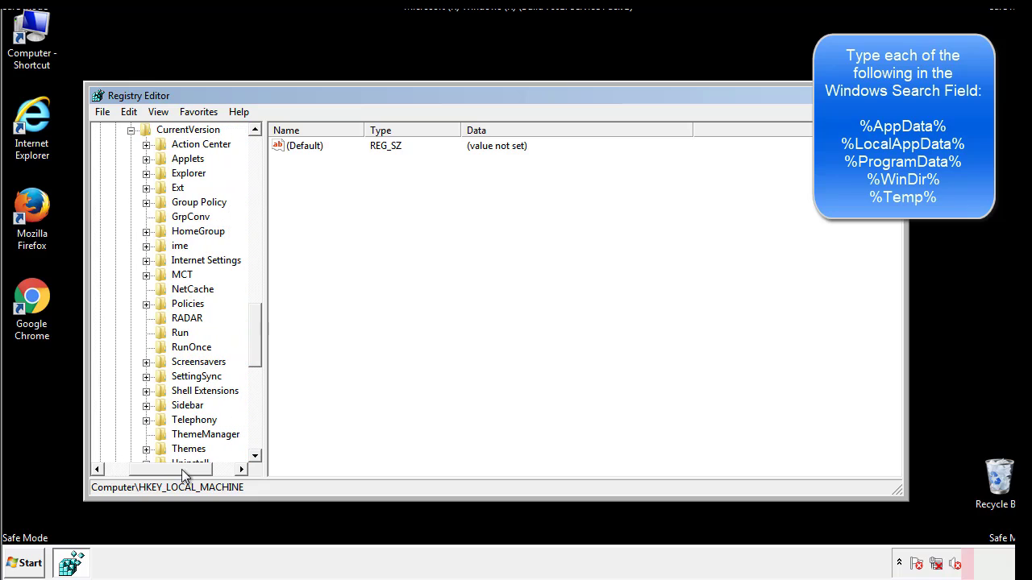
pyautogui.click(180, 333)
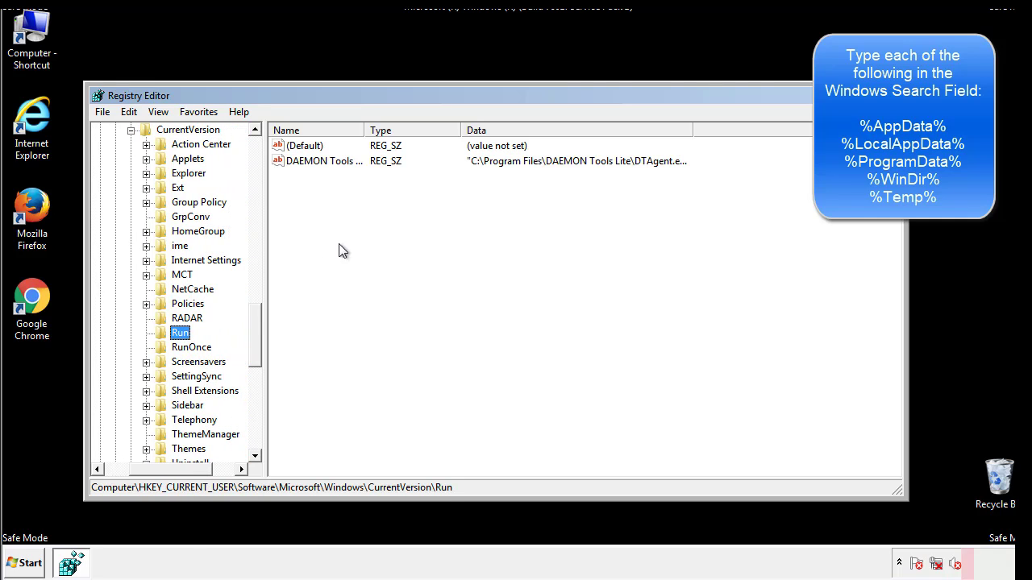
pyautogui.moveTo(336, 177)
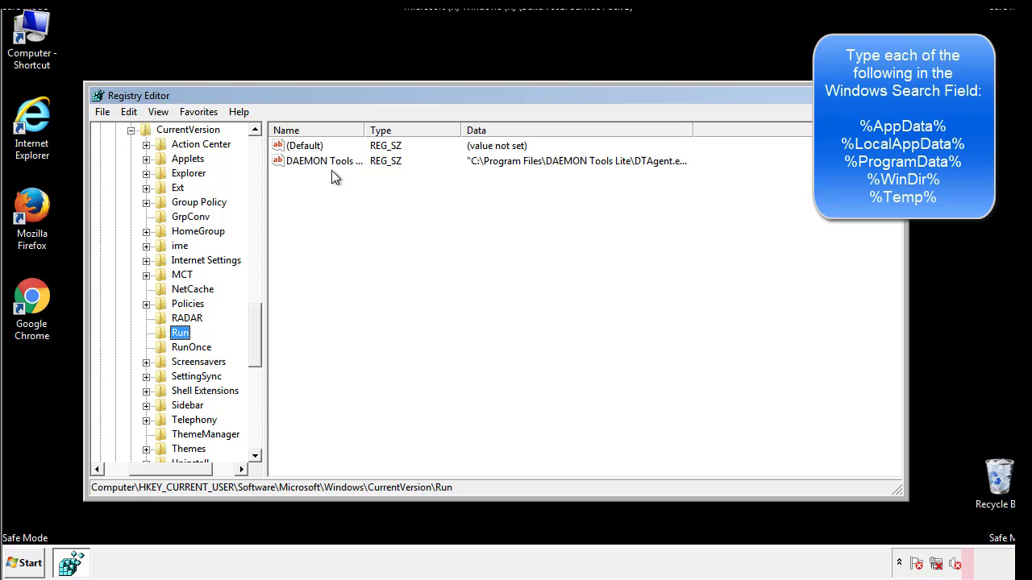
pyautogui.moveTo(442, 190)
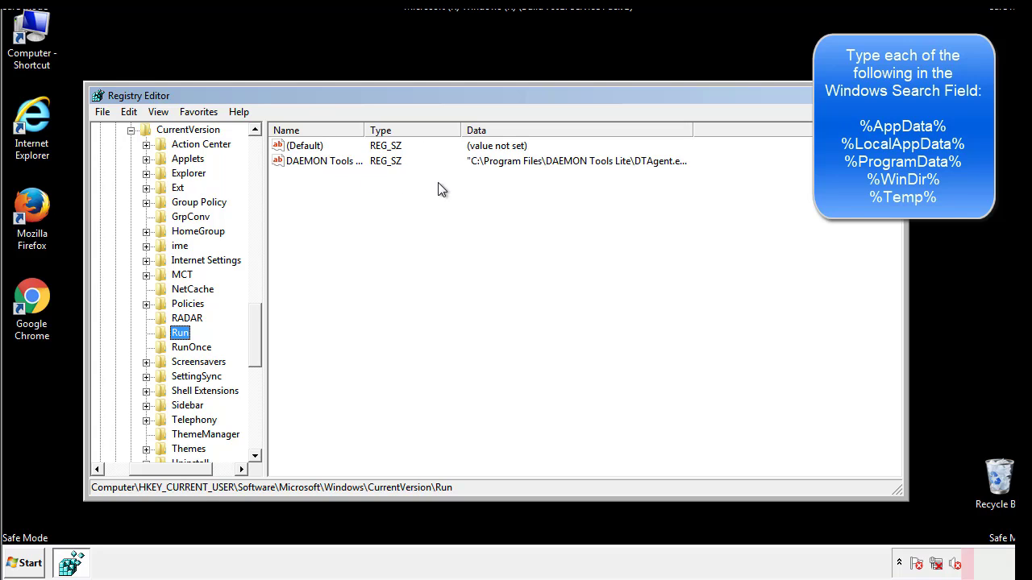
pyautogui.click(305, 145)
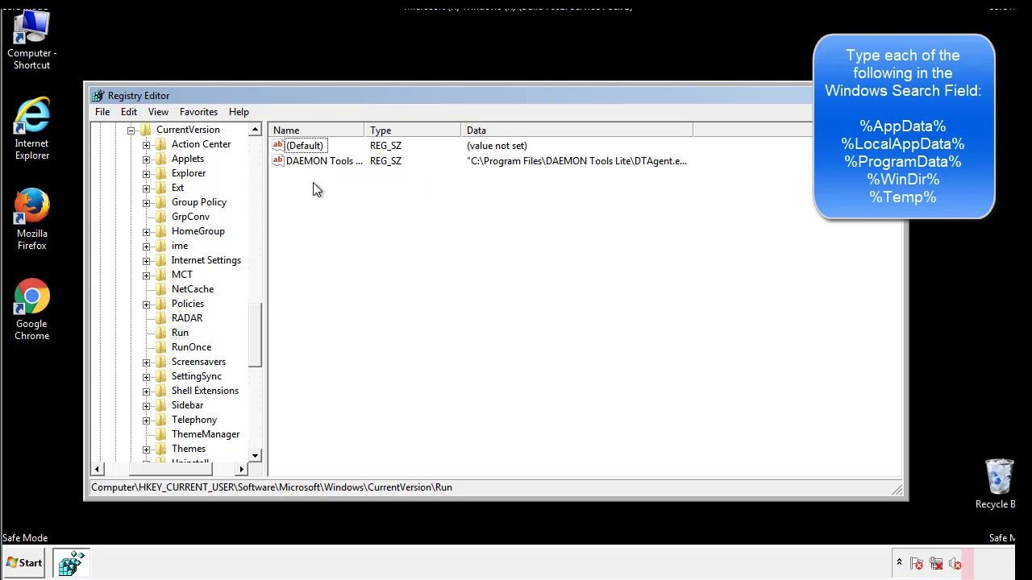
pyautogui.moveTo(374, 190)
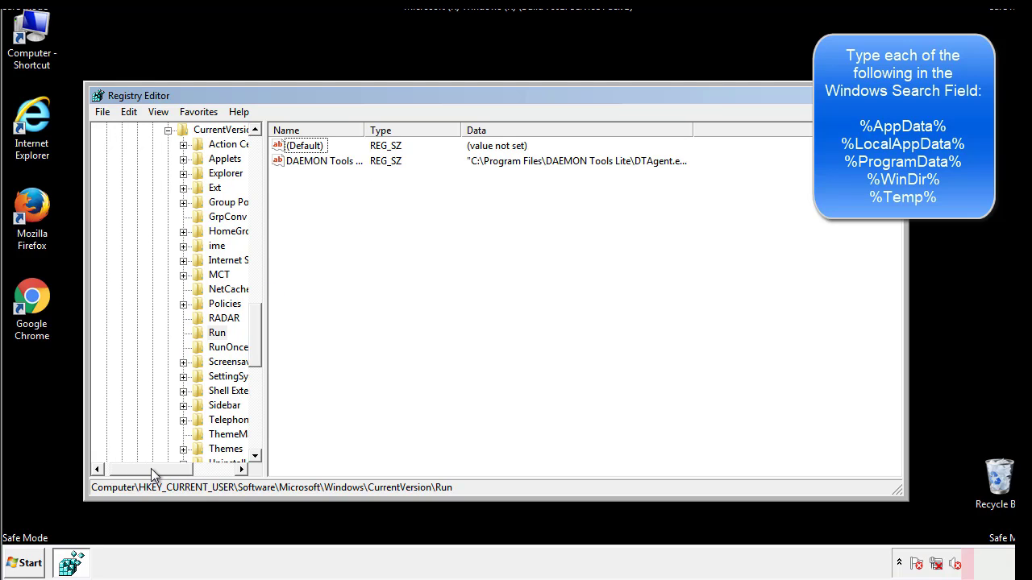
pyautogui.scroll(3)
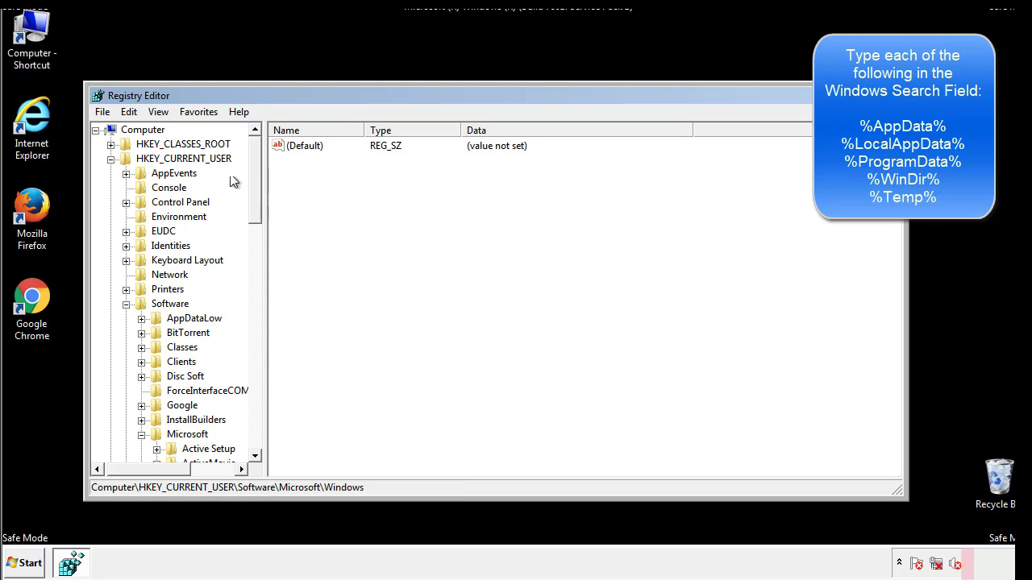
# Search the registry for %temp% with Edit > Find to land on the Temporary Files key
pyautogui.click(129, 111)
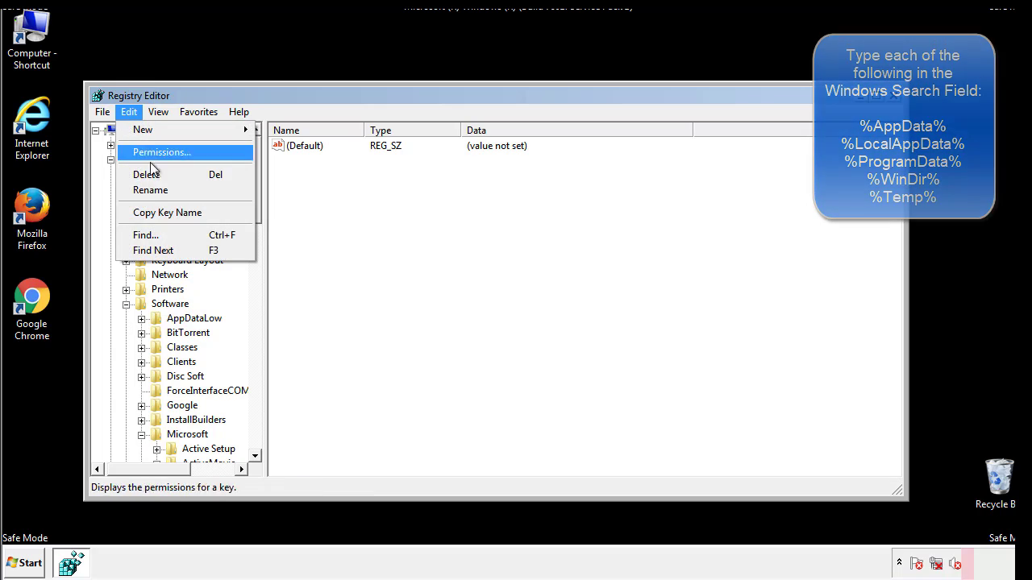
pyautogui.click(145, 236)
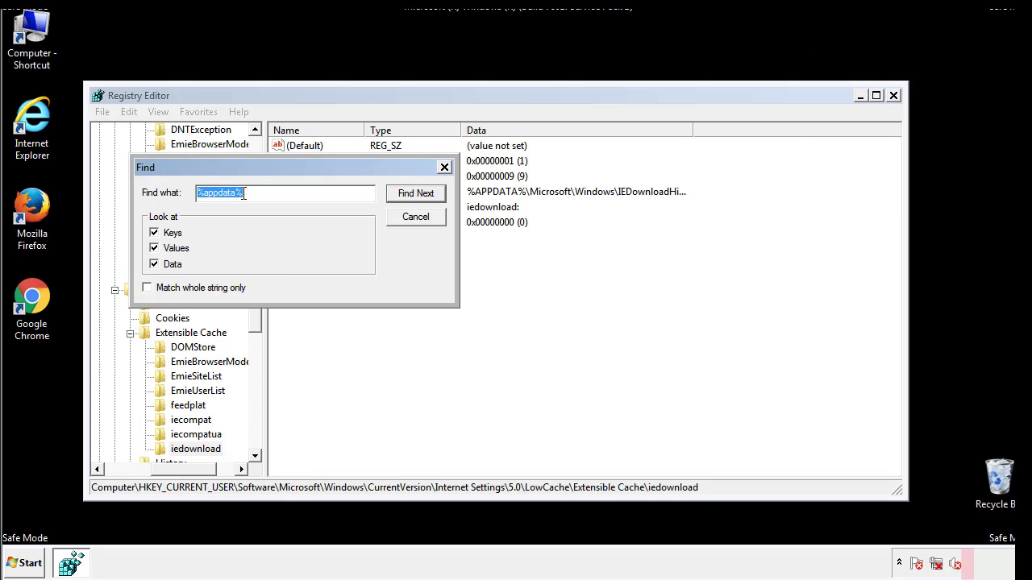
pyautogui.write('%4')
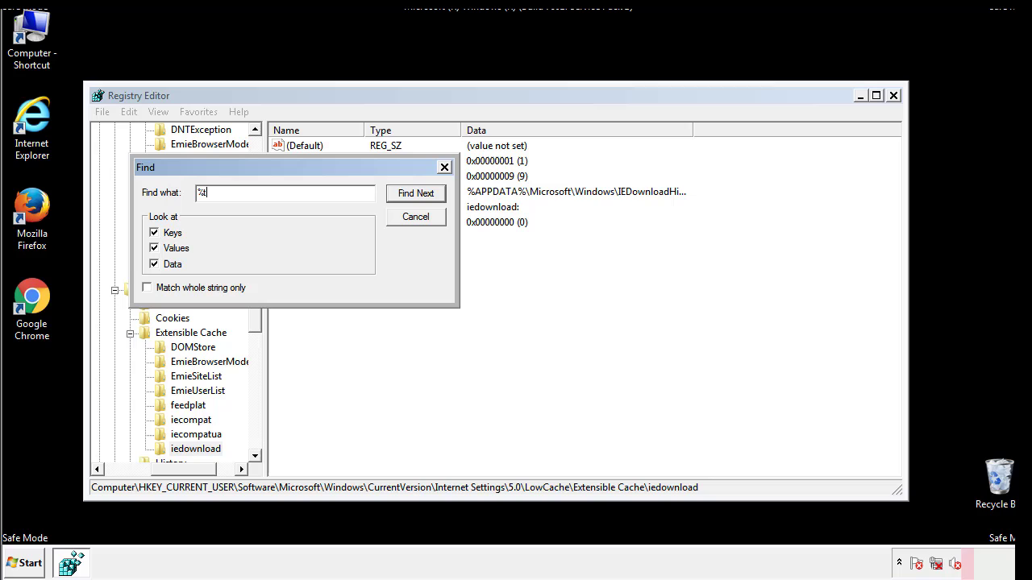
pyautogui.write('emp%')
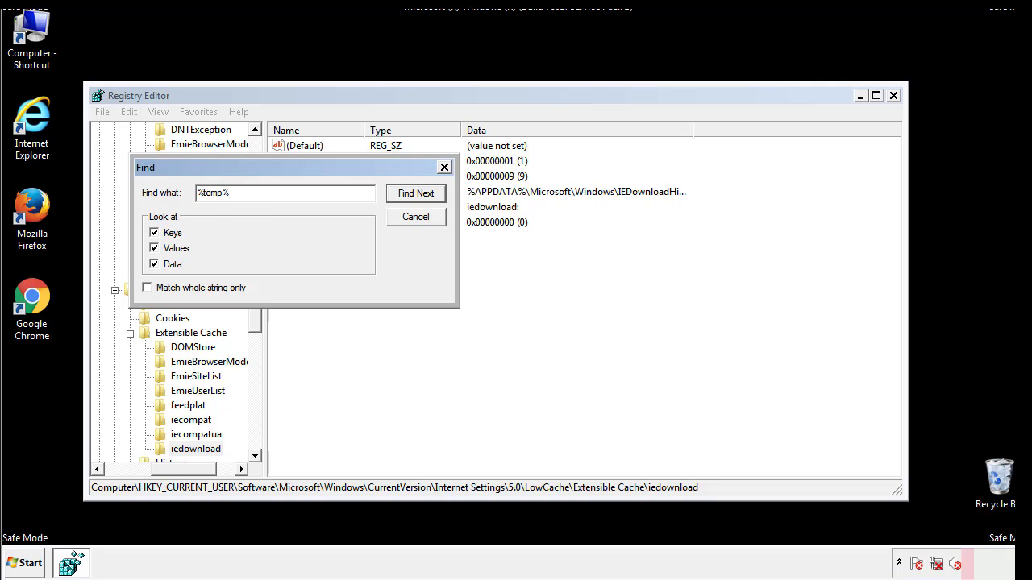
pyautogui.click(416, 194)
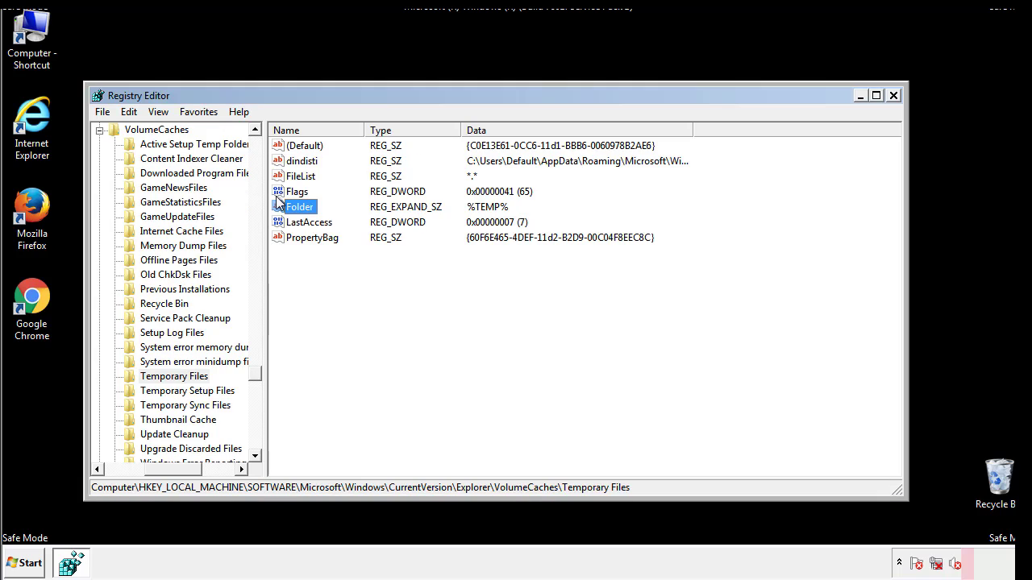
# Permanently delete all named values of the Temporary Files key, leaving only the default
pyautogui.click(336, 266)
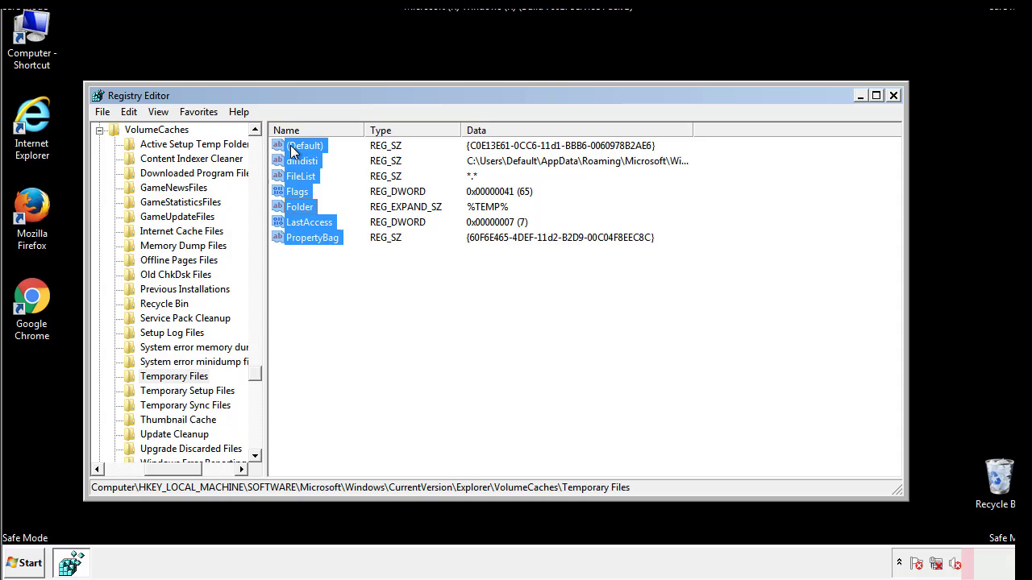
pyautogui.rightClick(305, 145)
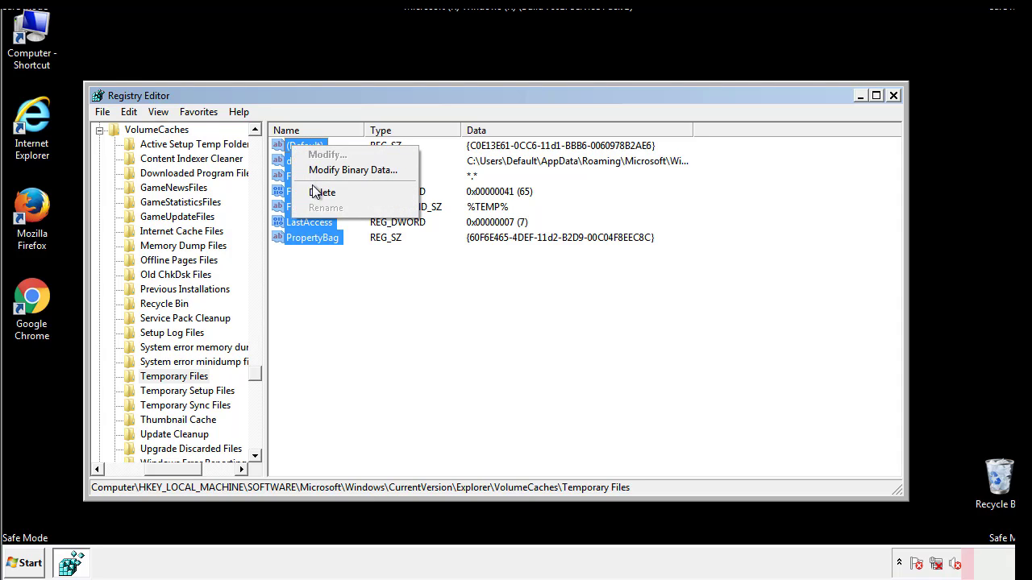
pyautogui.click(322, 192)
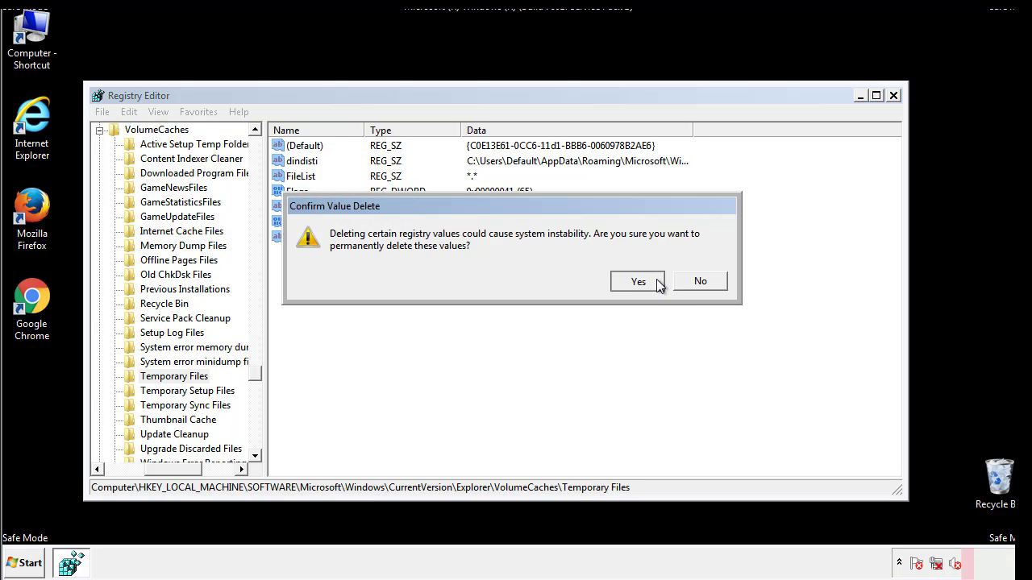
pyautogui.click(639, 281)
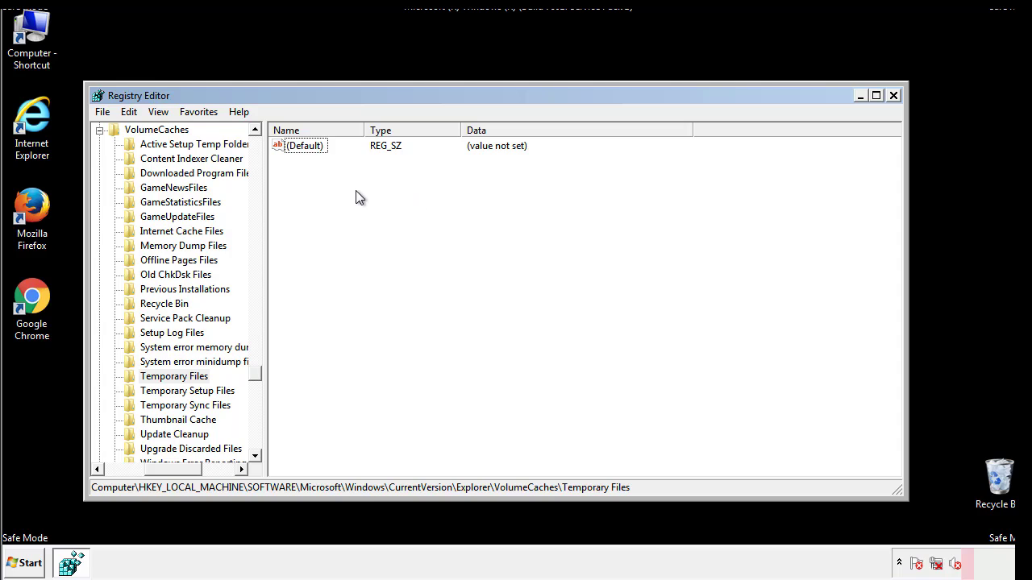
pyautogui.moveTo(893, 97)
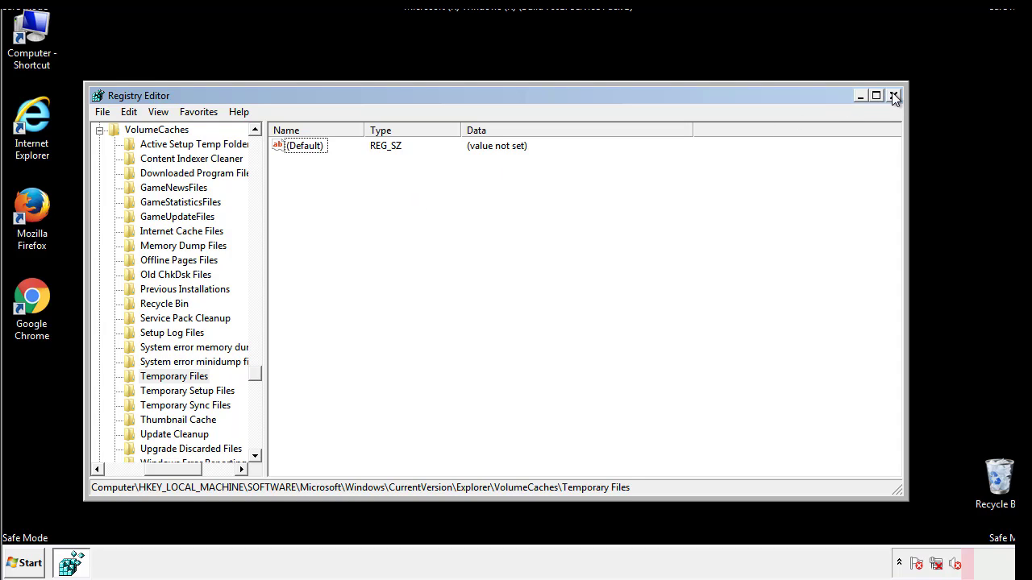
# Close Registry Editor and reopen System Configuration by searching msconfig
pyautogui.click(893, 95)
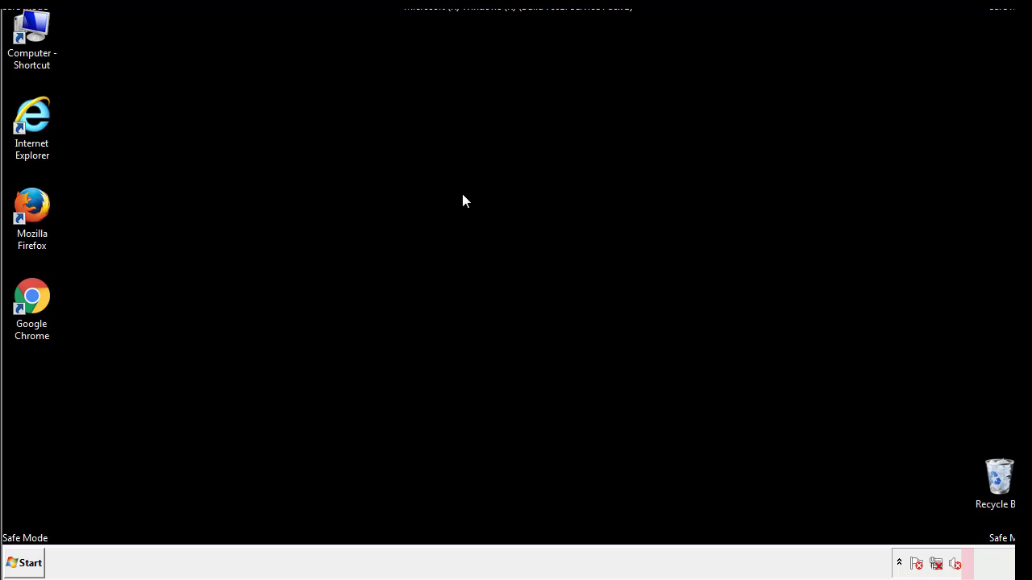
pyautogui.moveTo(42, 403)
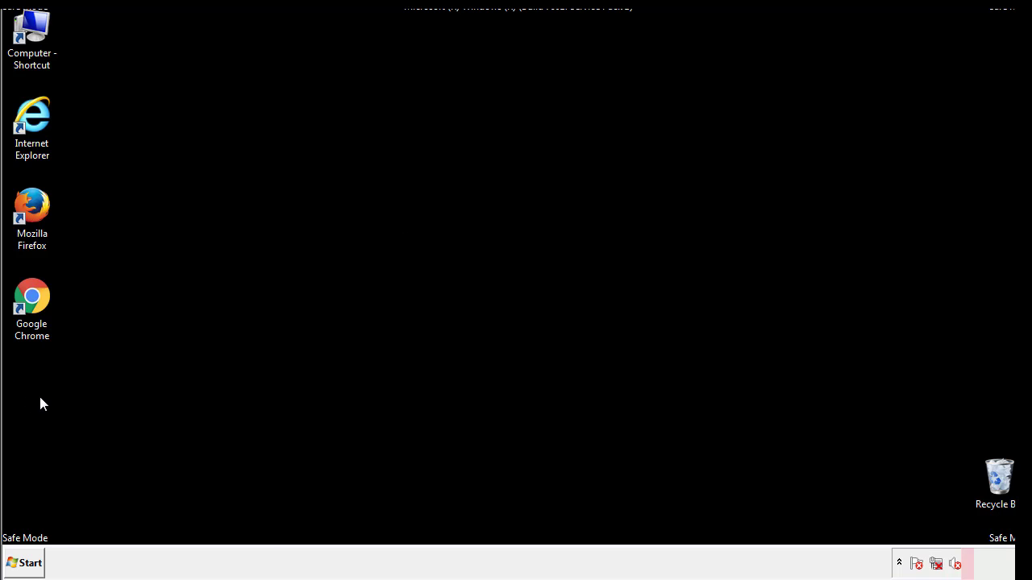
pyautogui.click(25, 563)
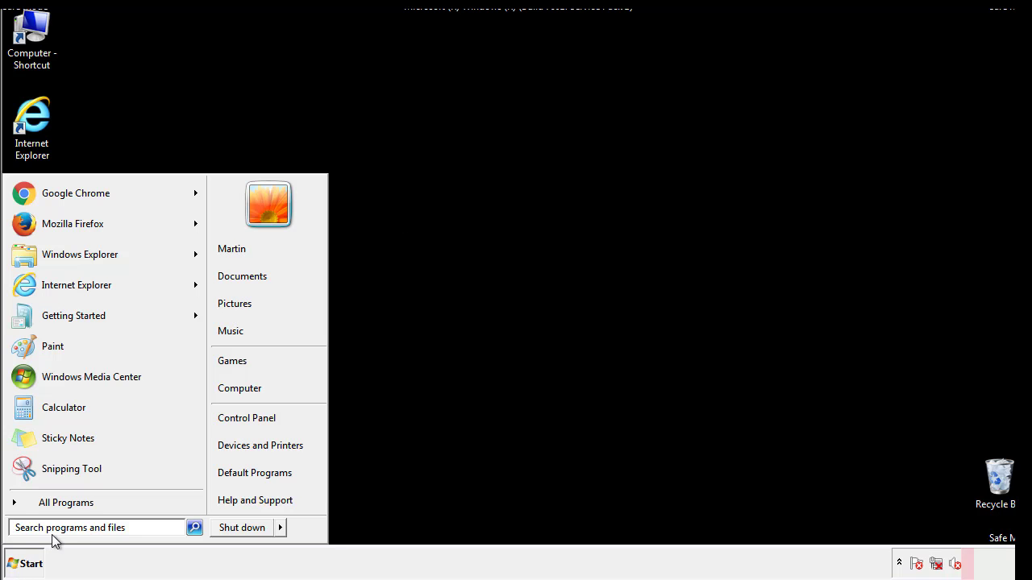
pyautogui.write('mscon')
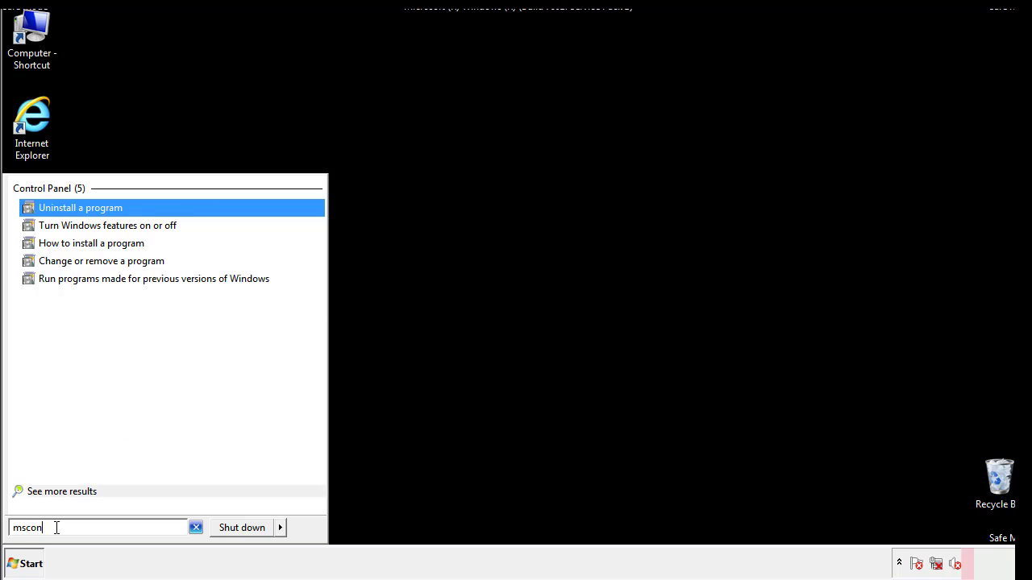
pyautogui.write('fig')
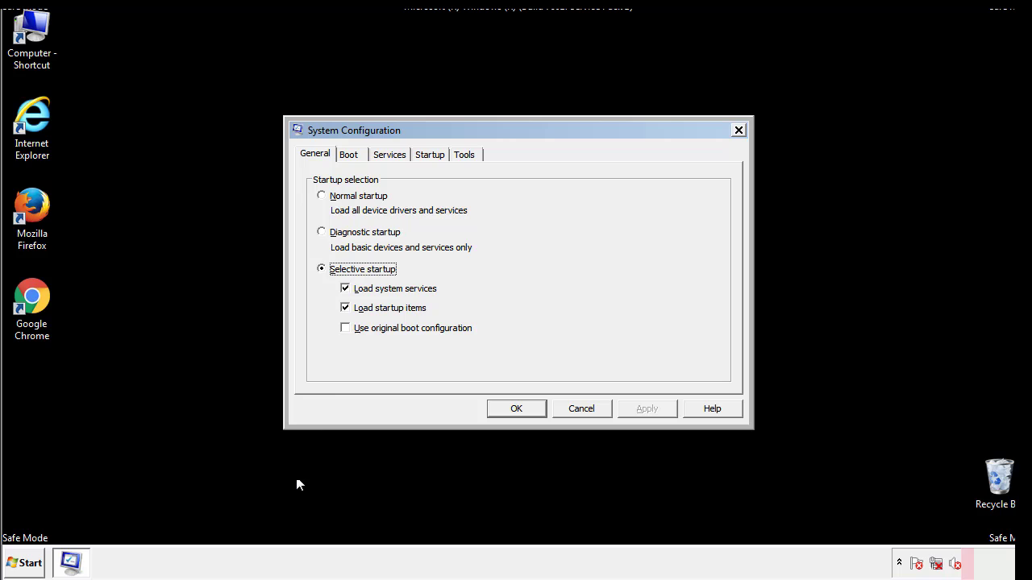
# Uncheck Safe boot on the Boot tab, apply it and restart the computer normally
pyautogui.click(348, 155)
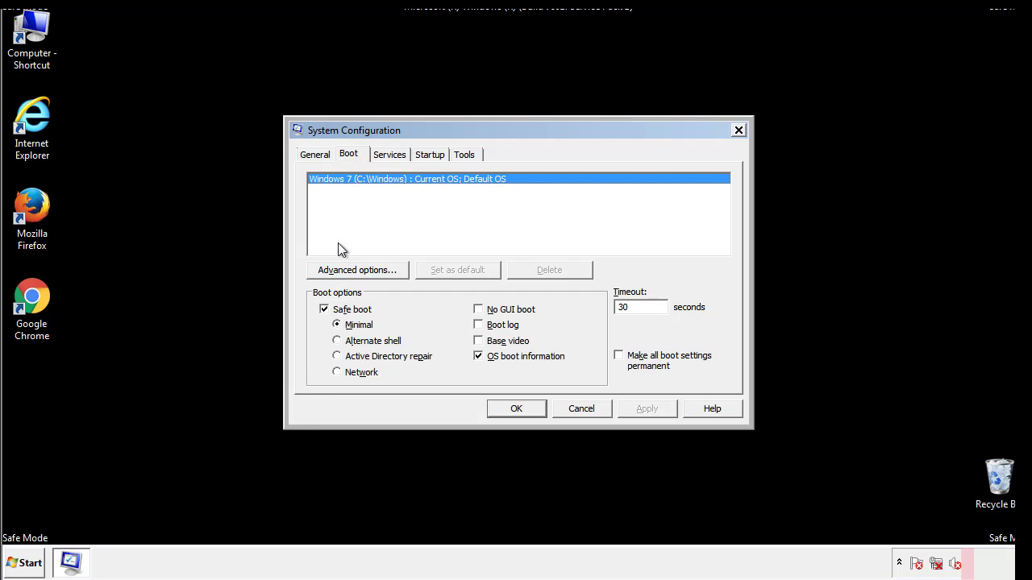
pyautogui.click(324, 309)
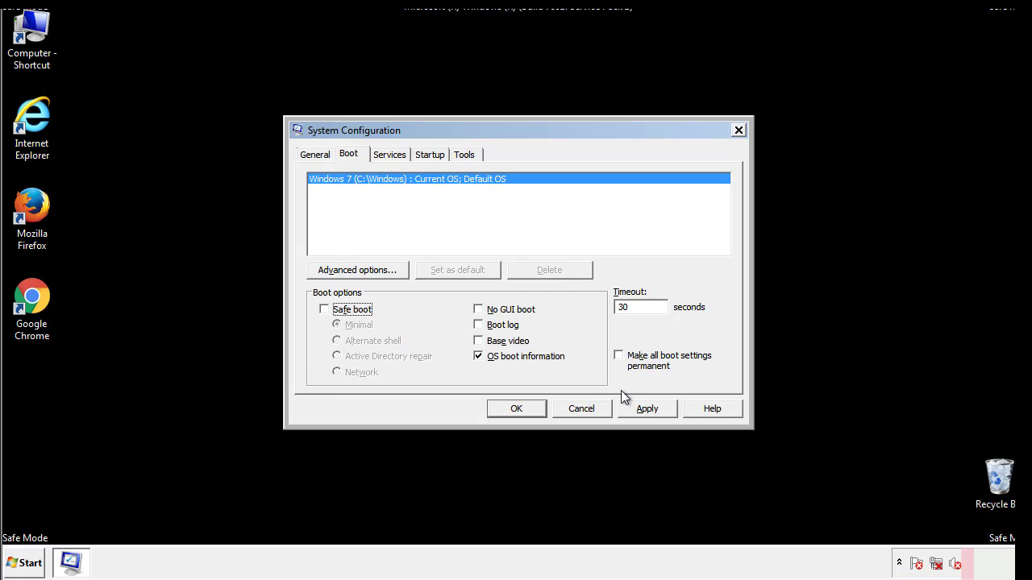
pyautogui.click(516, 409)
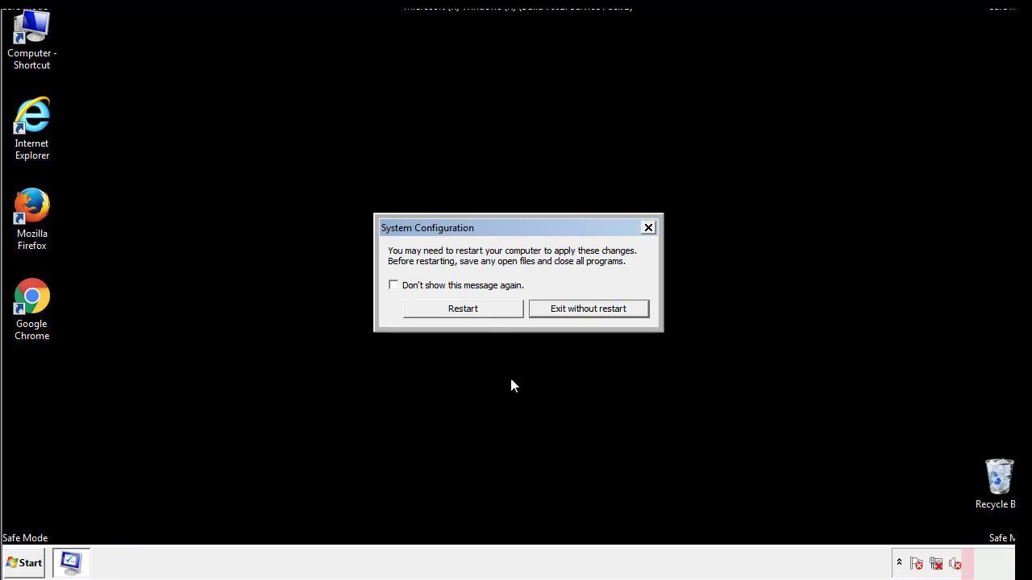
pyautogui.click(463, 310)
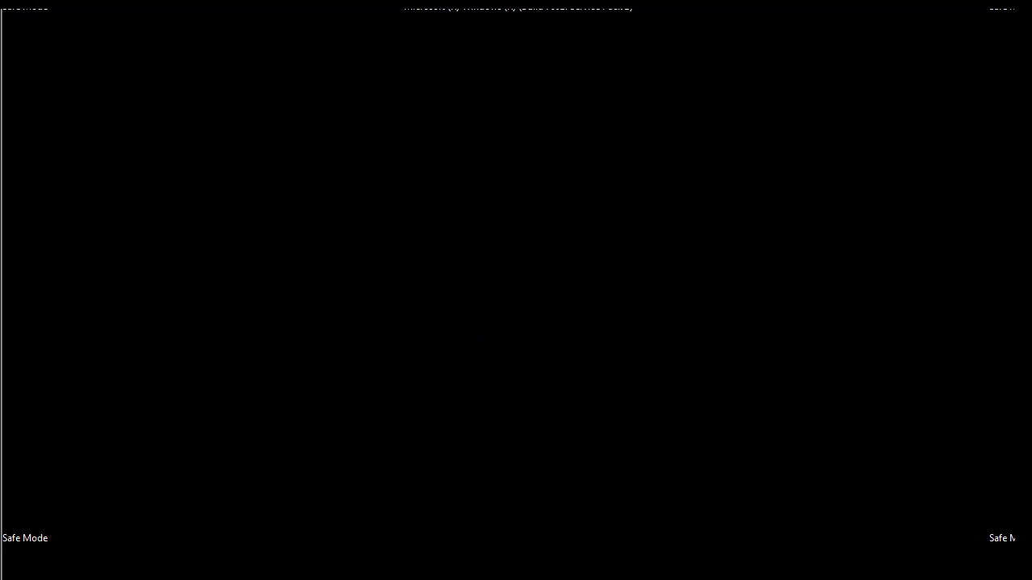